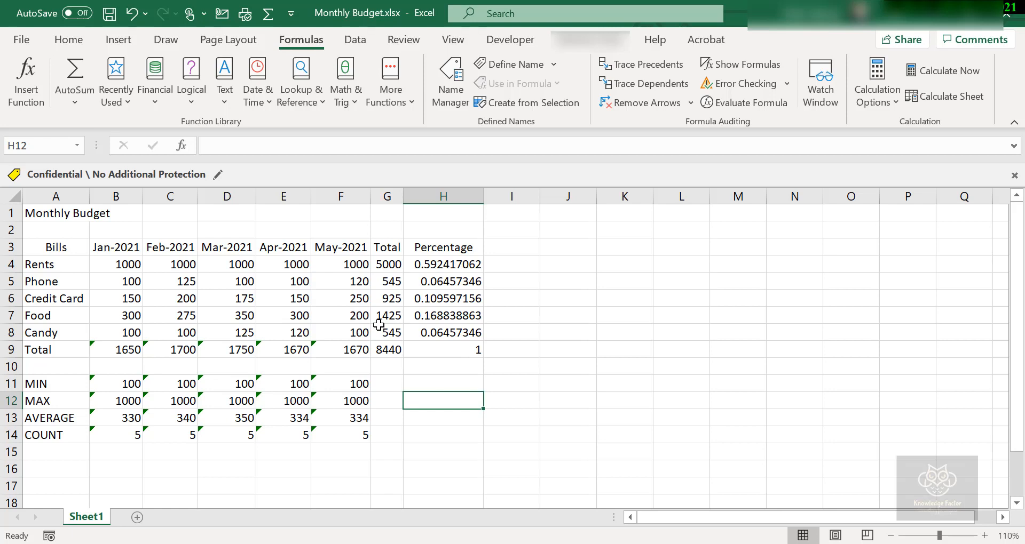
mouse_move(382, 320)
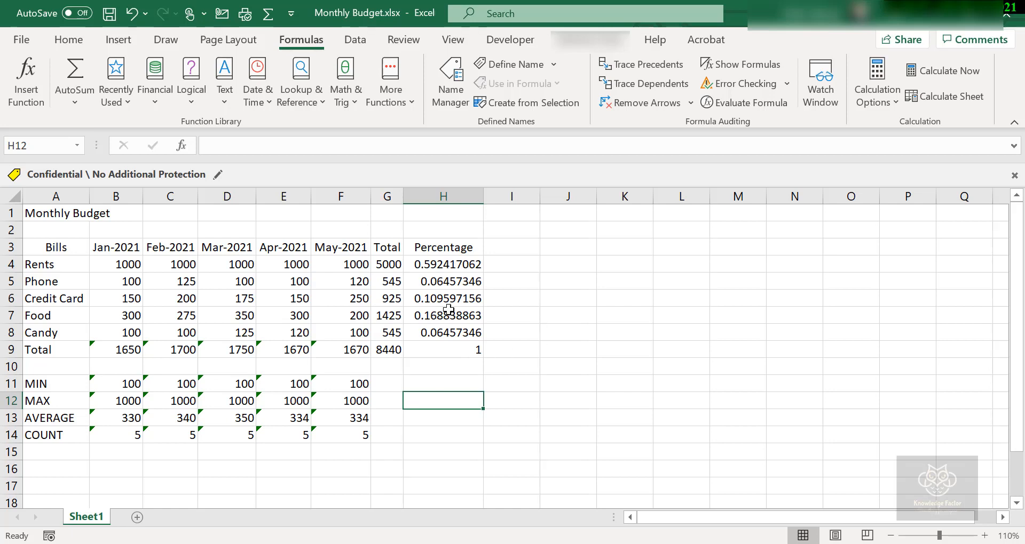
mouse_move(372, 321)
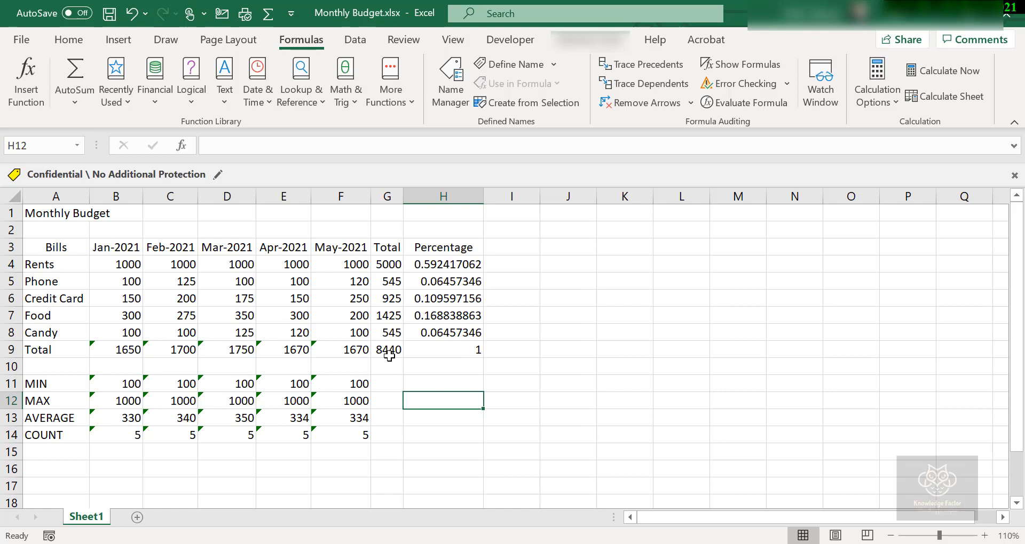
mouse_move(373, 342)
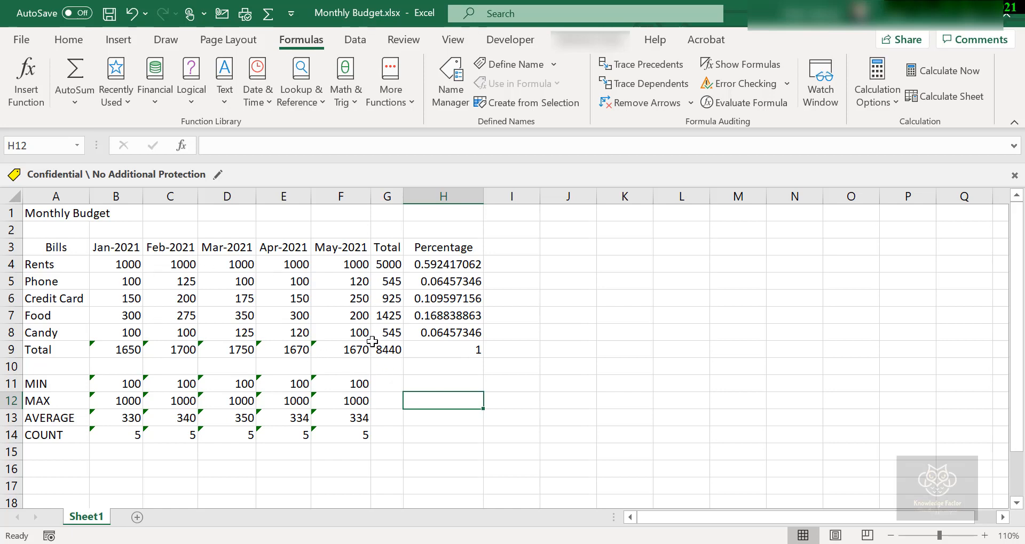
mouse_move(183, 388)
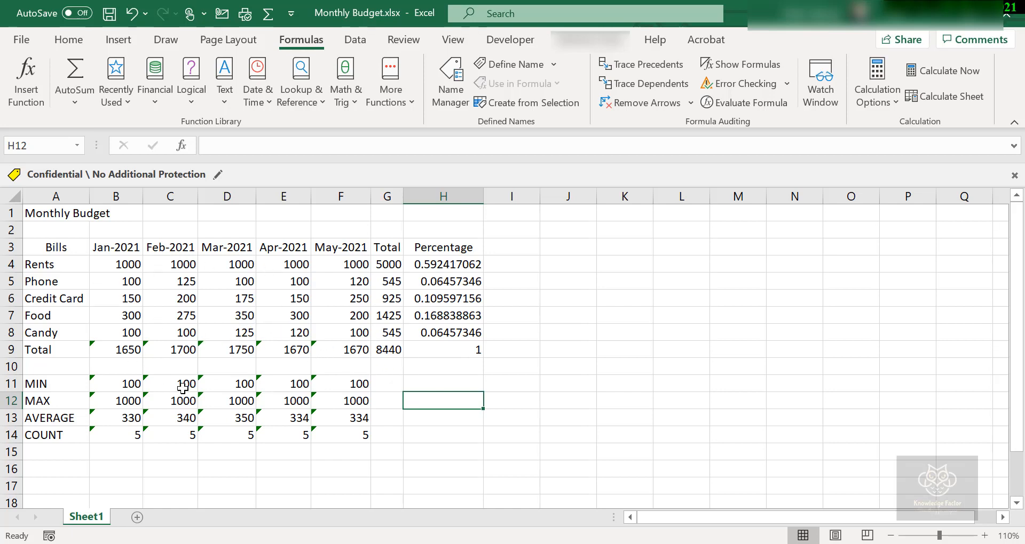
mouse_move(205, 251)
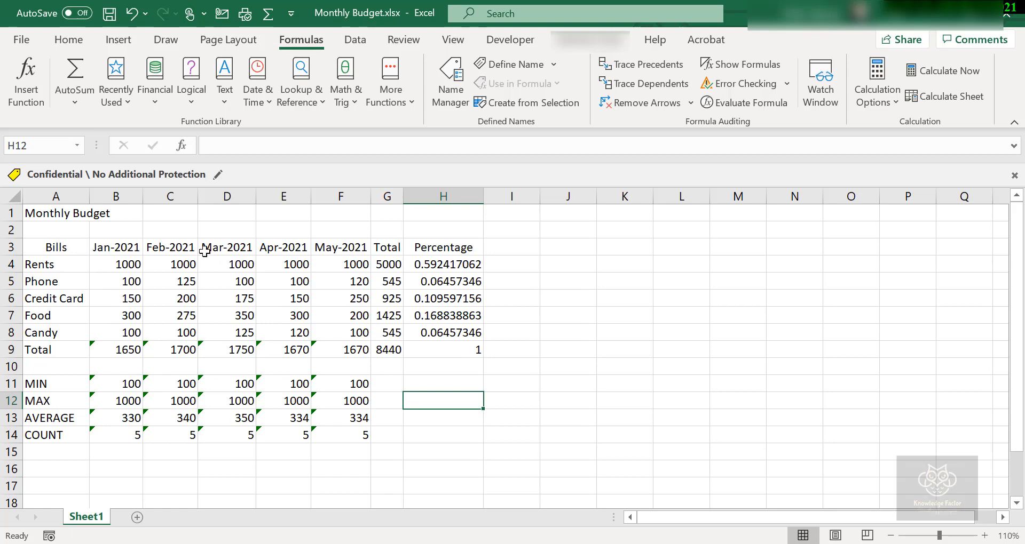
mouse_move(261, 343)
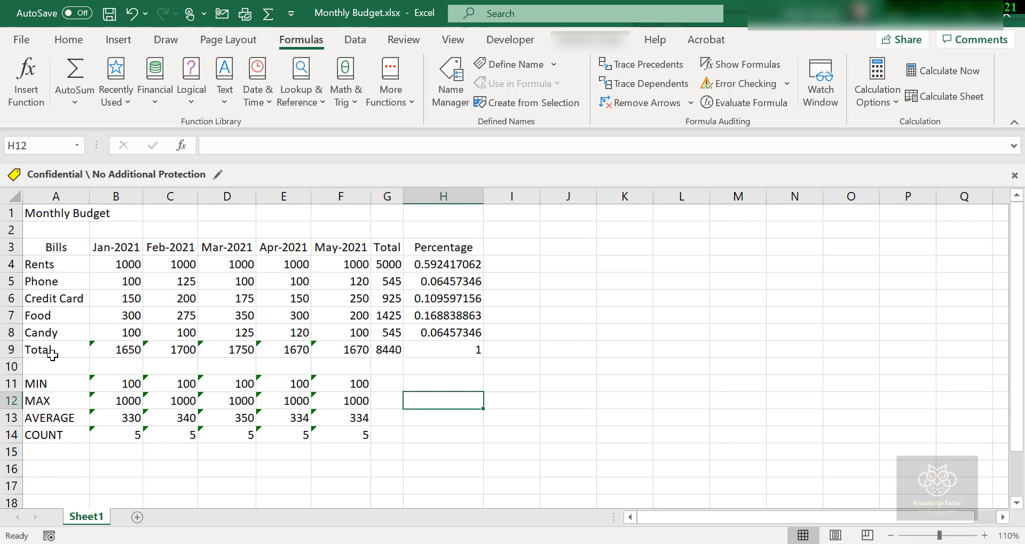
mouse_move(229, 172)
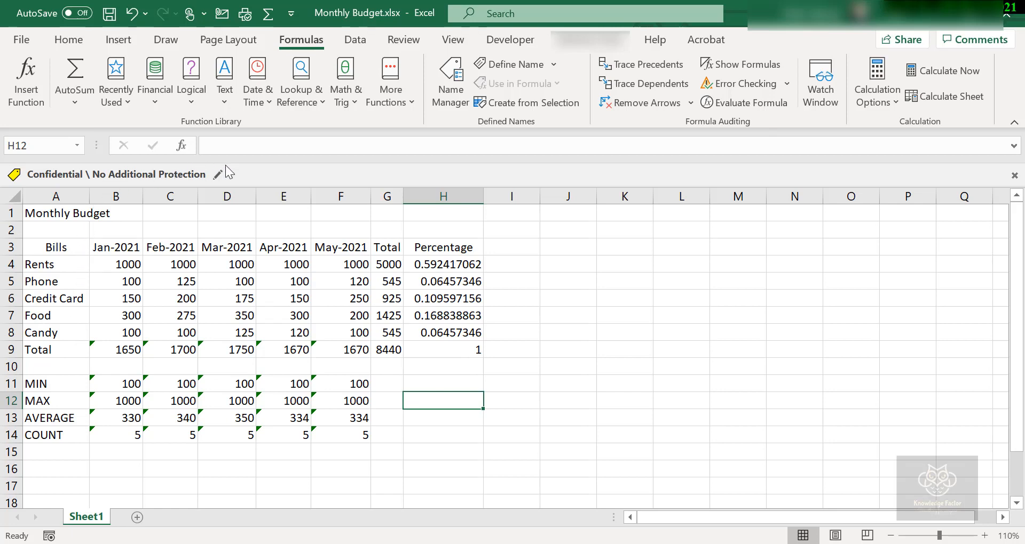
mouse_move(246, 183)
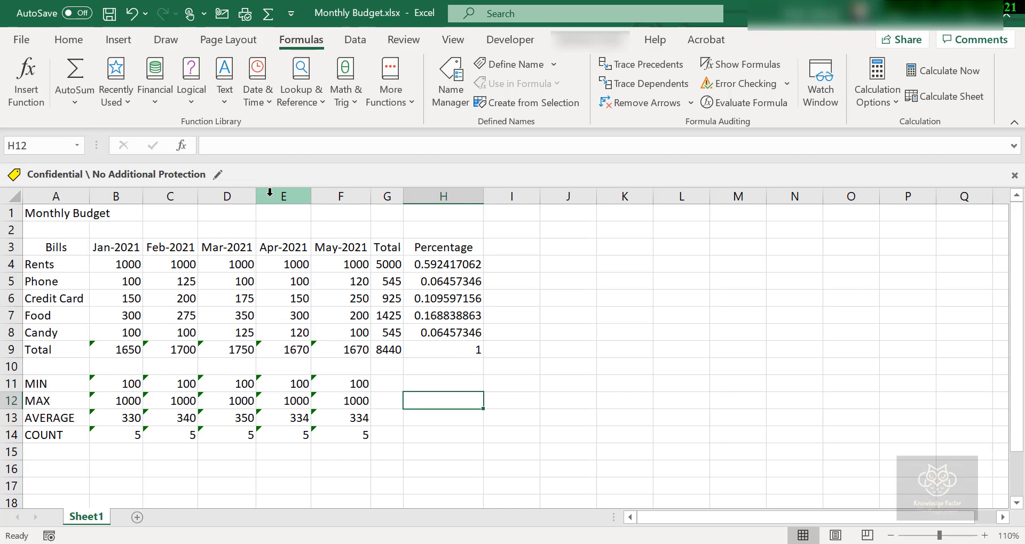
mouse_move(196, 244)
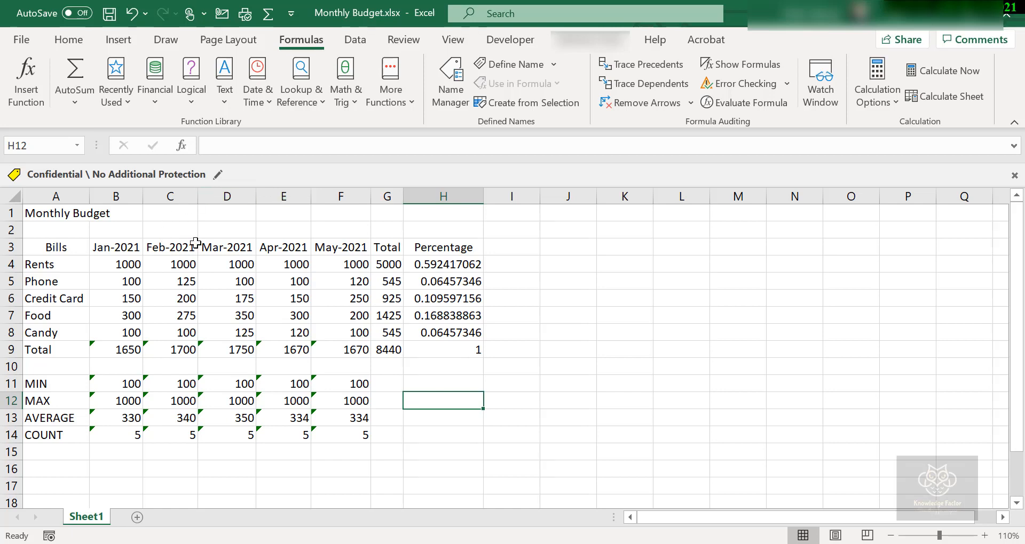
mouse_move(147, 295)
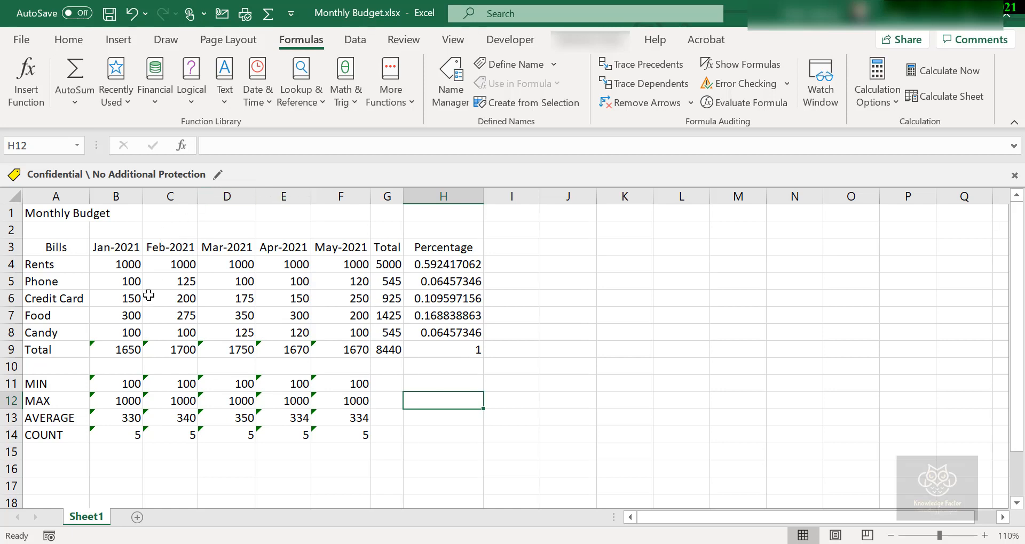
mouse_move(97, 421)
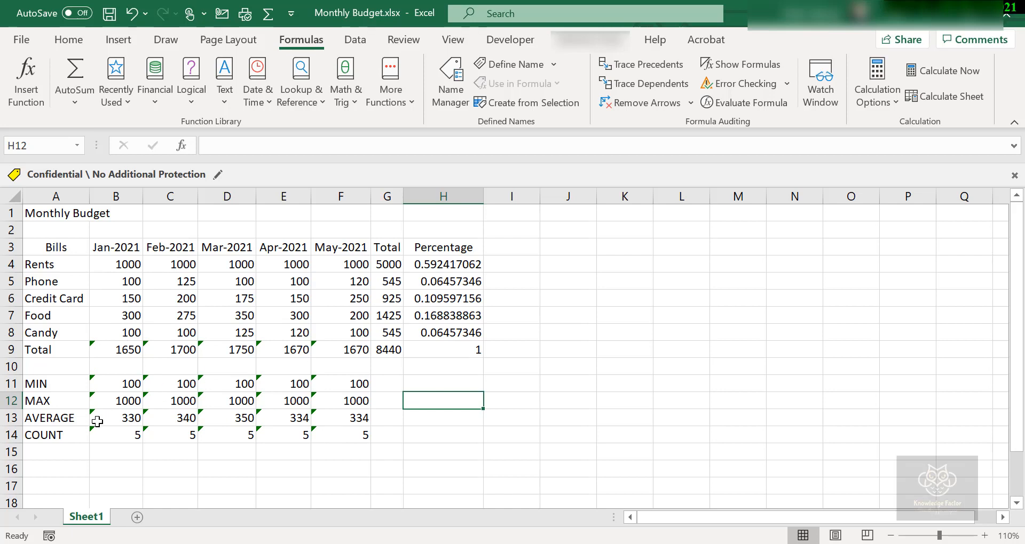
mouse_move(132, 438)
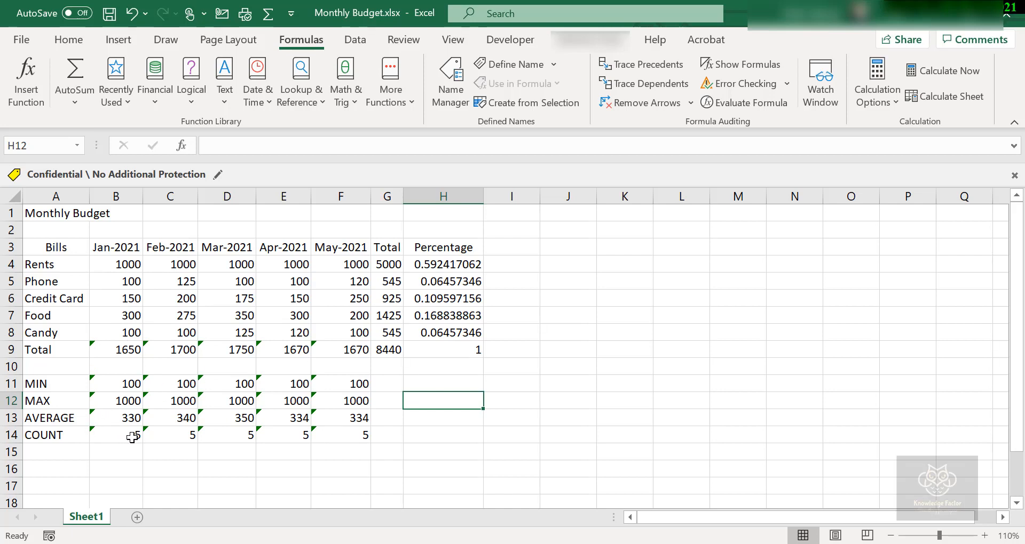
mouse_move(138, 427)
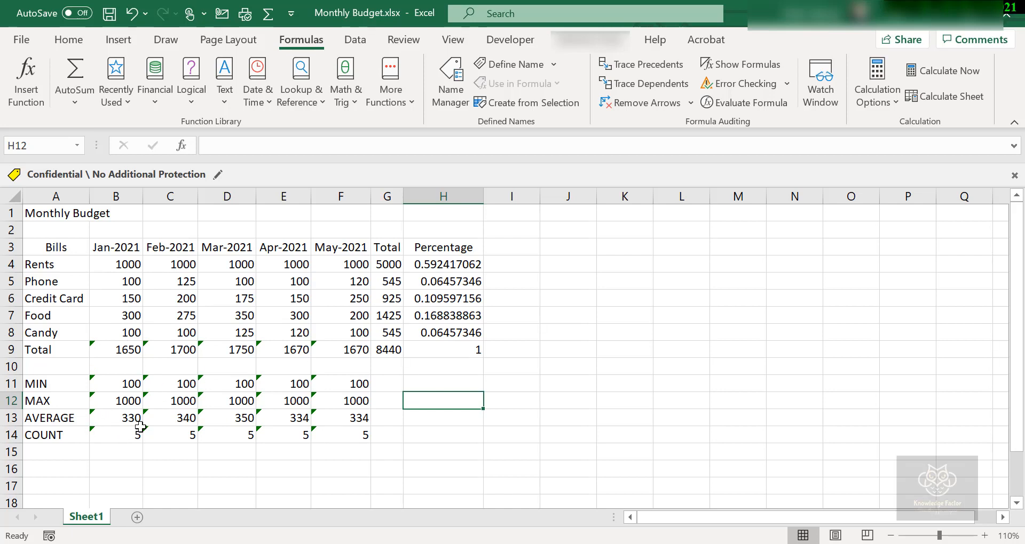
mouse_move(171, 392)
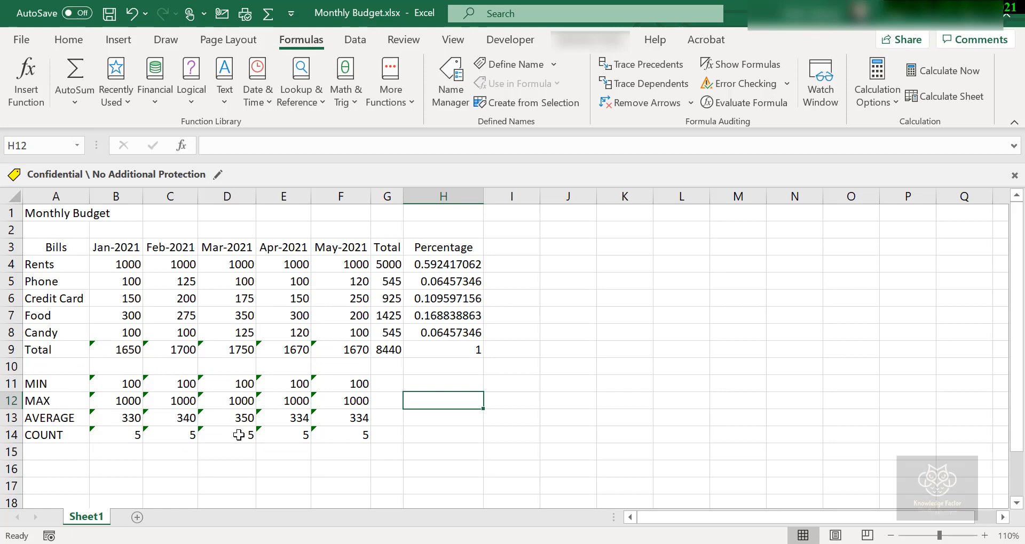
mouse_move(98, 348)
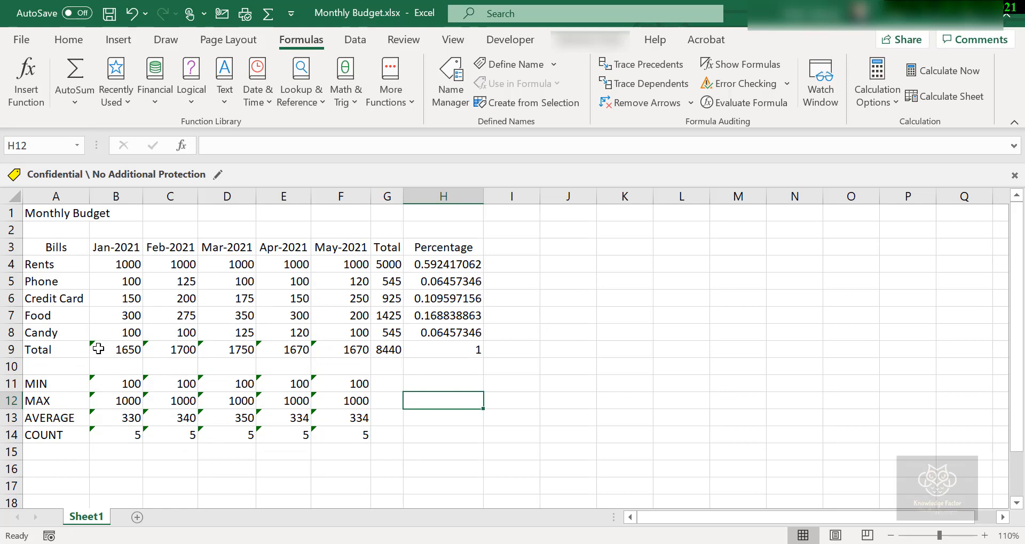
Select the Jan-2021 Total cell to reveal its warning icon and formula =SUM(B4:B8)
left_click(115, 350)
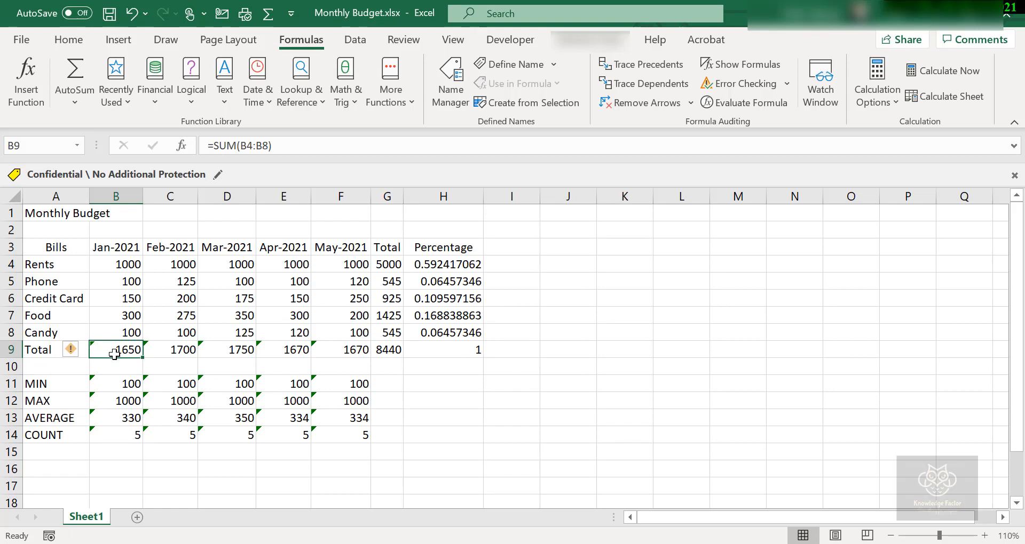
mouse_move(83, 355)
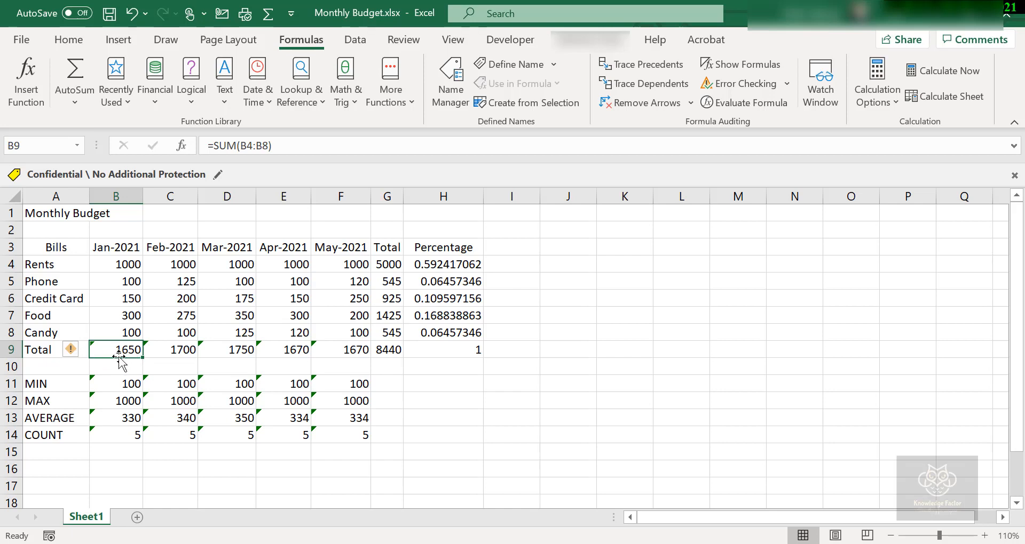
mouse_move(122, 321)
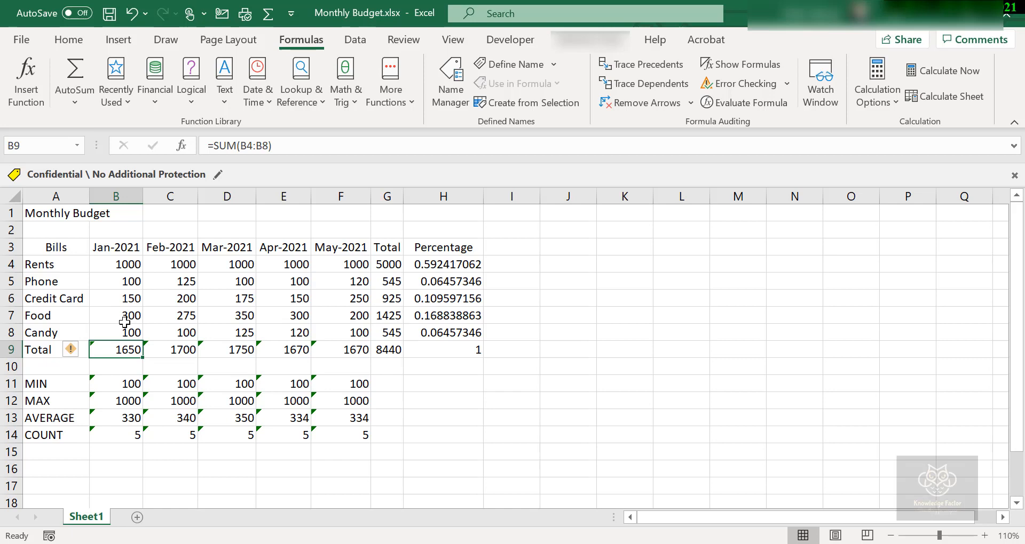
mouse_move(129, 363)
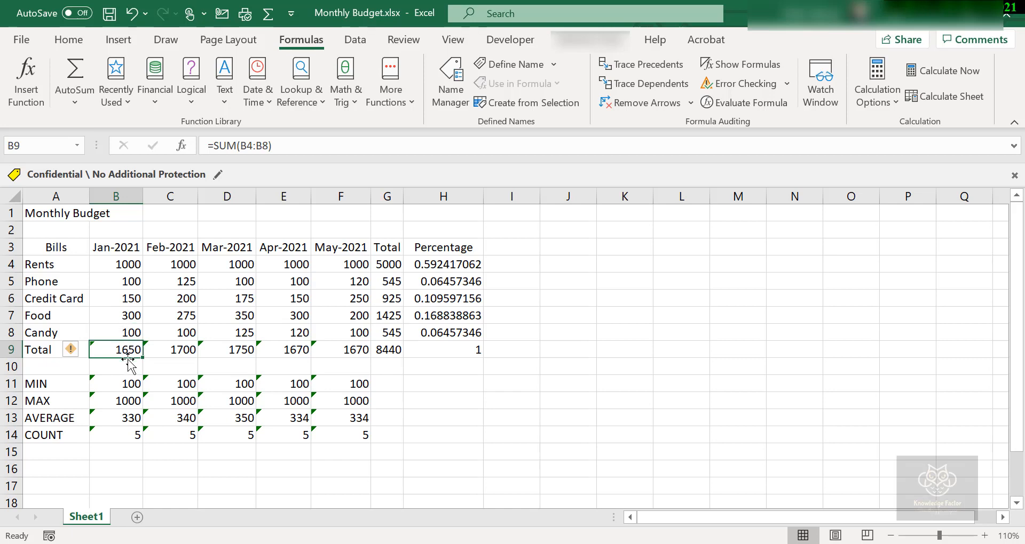
mouse_move(129, 365)
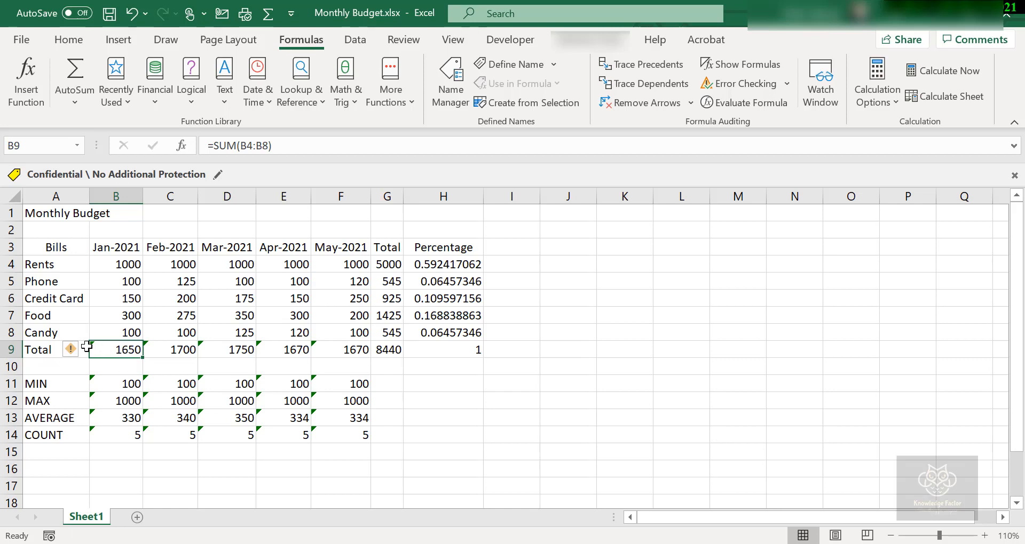
Show the list of fixes for the 'Formula Omits Adjacent Cells' warning on the January Total
left_click(82, 350)
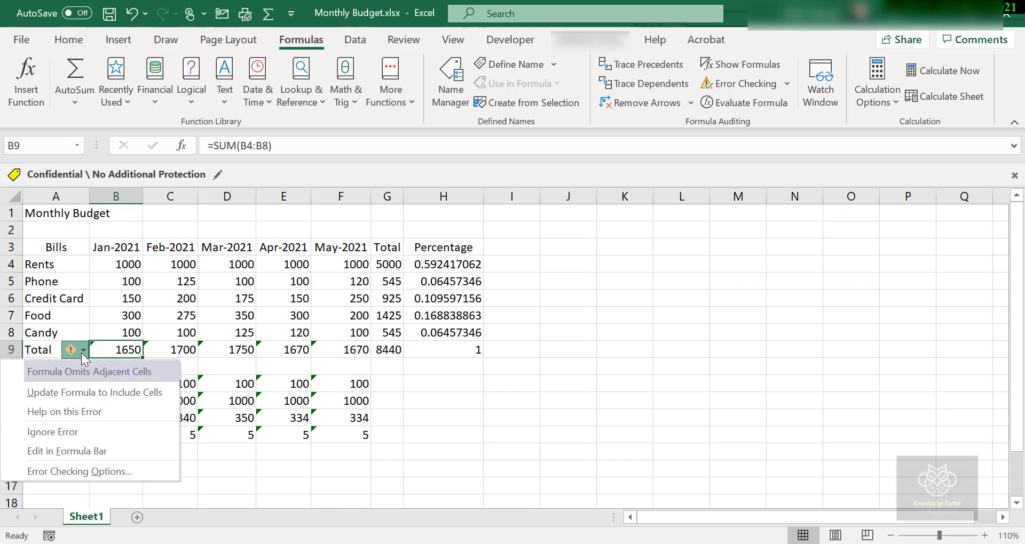
mouse_move(94, 393)
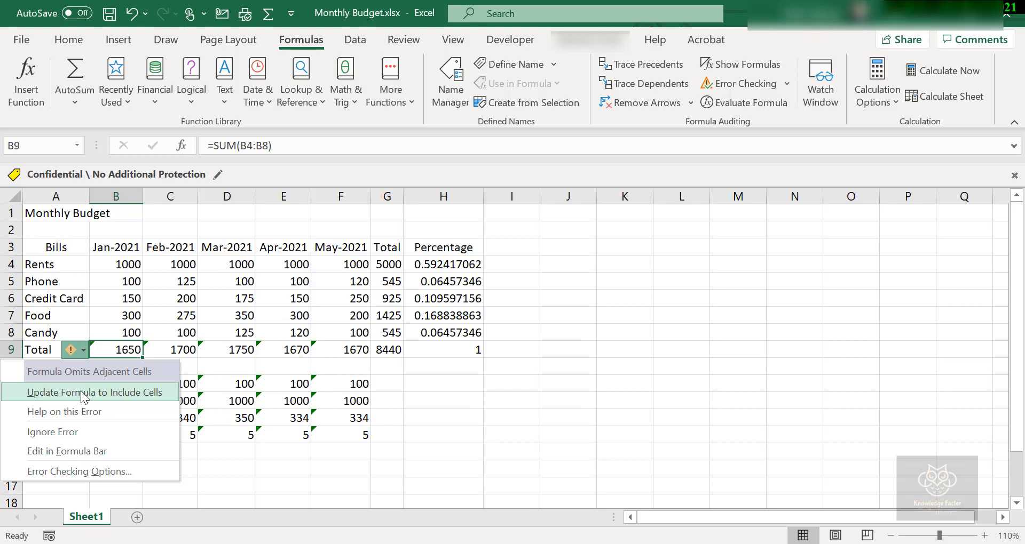
mouse_move(64, 412)
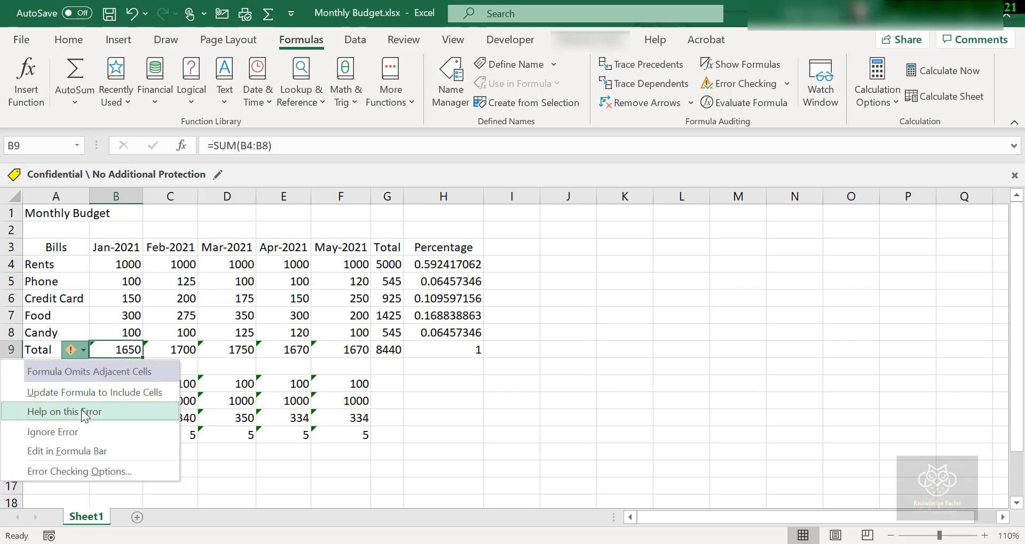
mouse_move(95, 450)
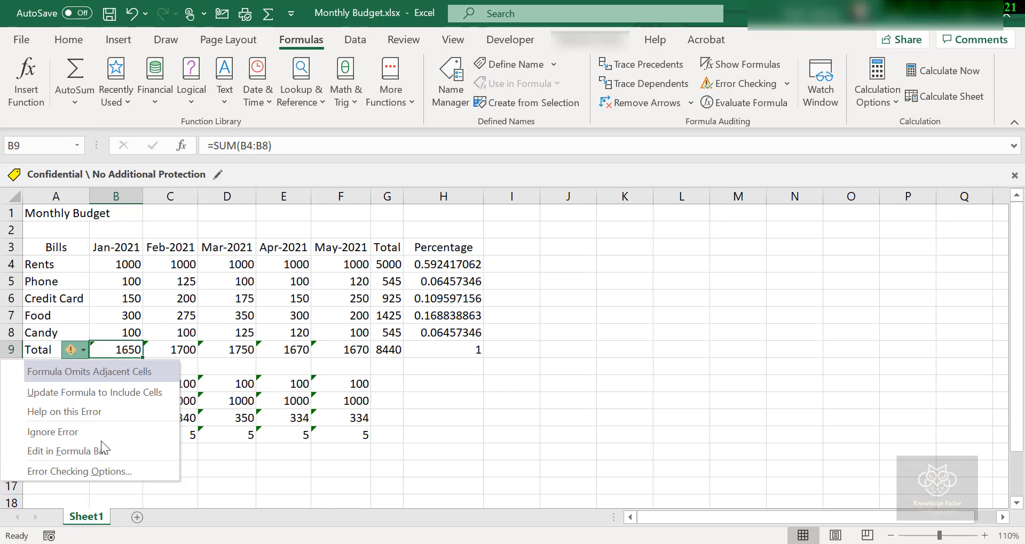
mouse_move(52, 433)
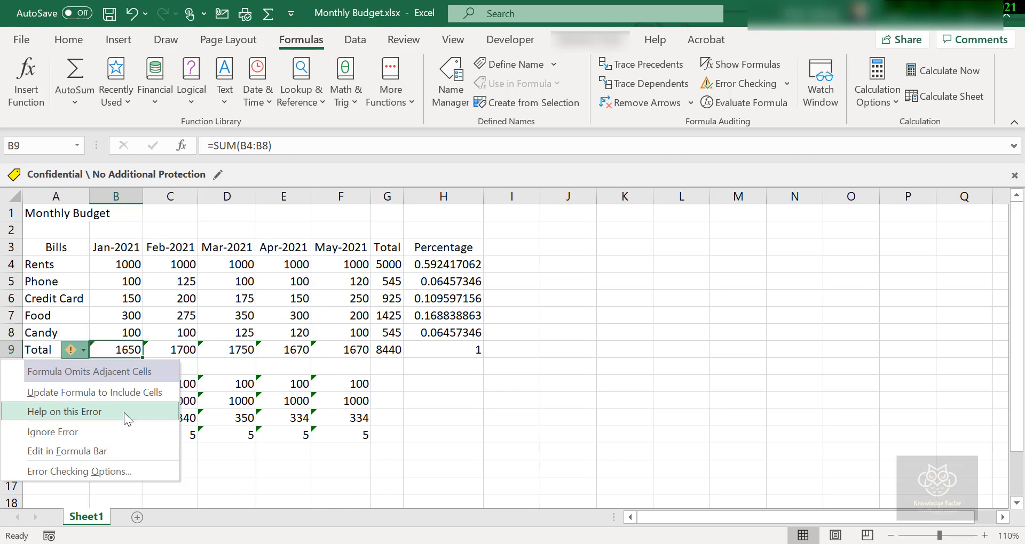
mouse_move(157, 416)
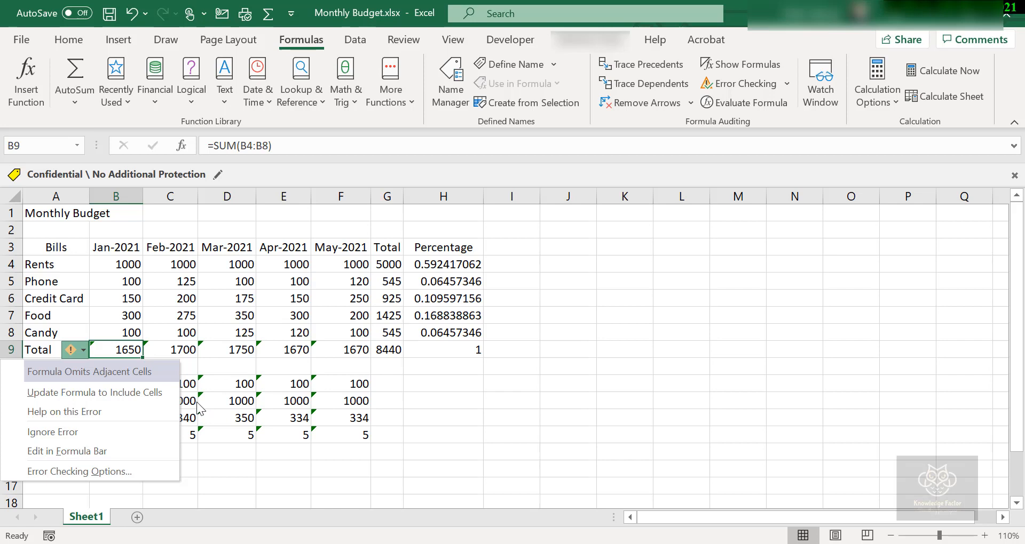
mouse_move(261, 384)
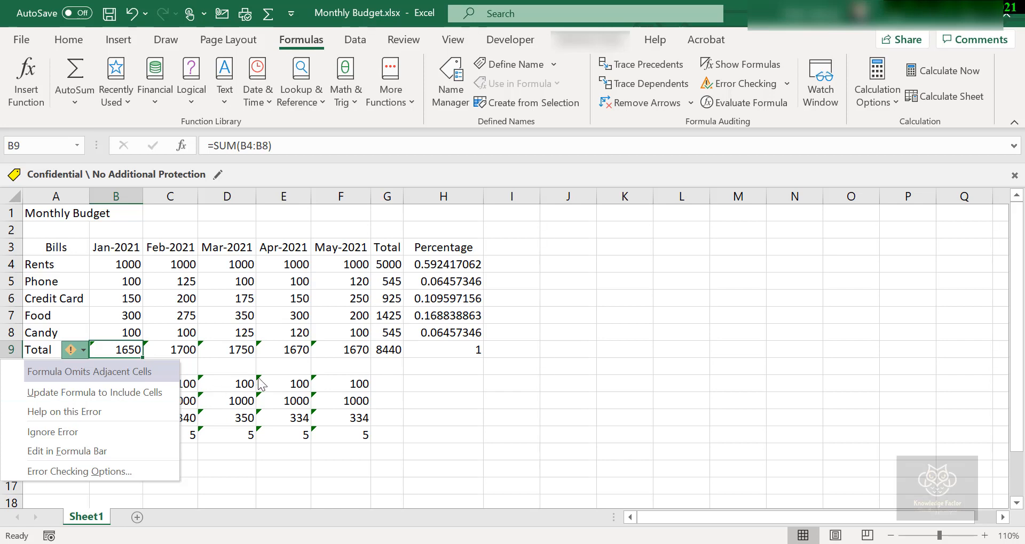
mouse_move(235, 387)
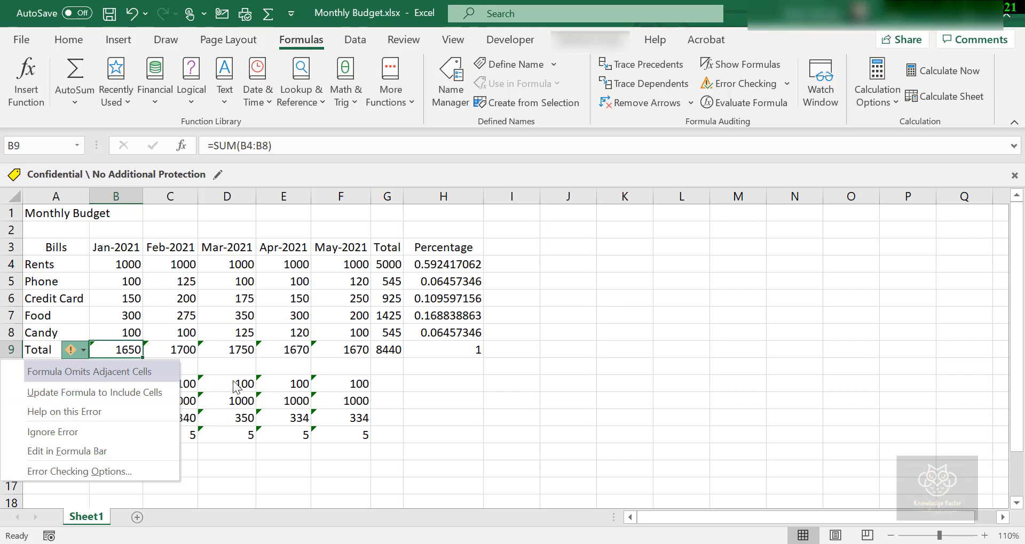
mouse_move(205, 356)
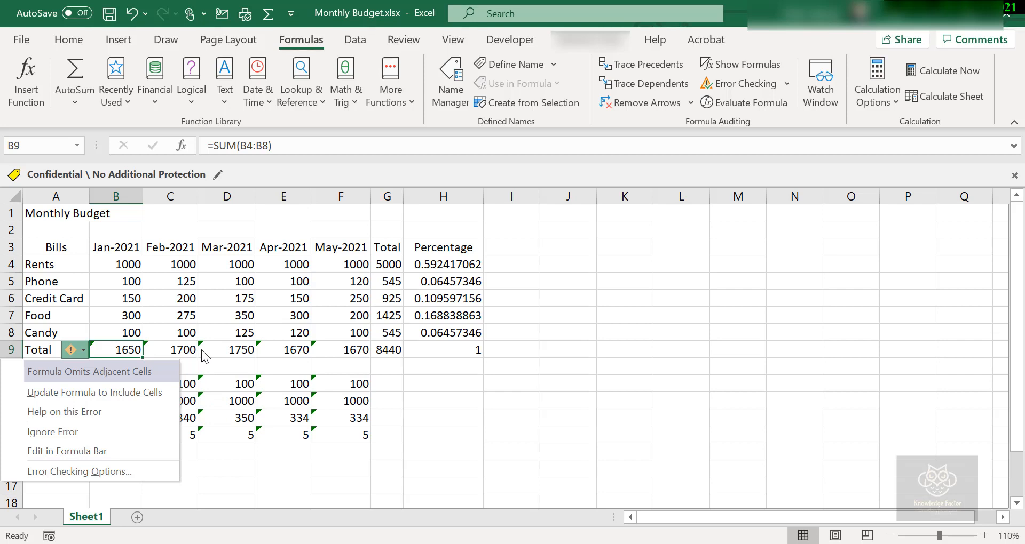
left_click(67, 450)
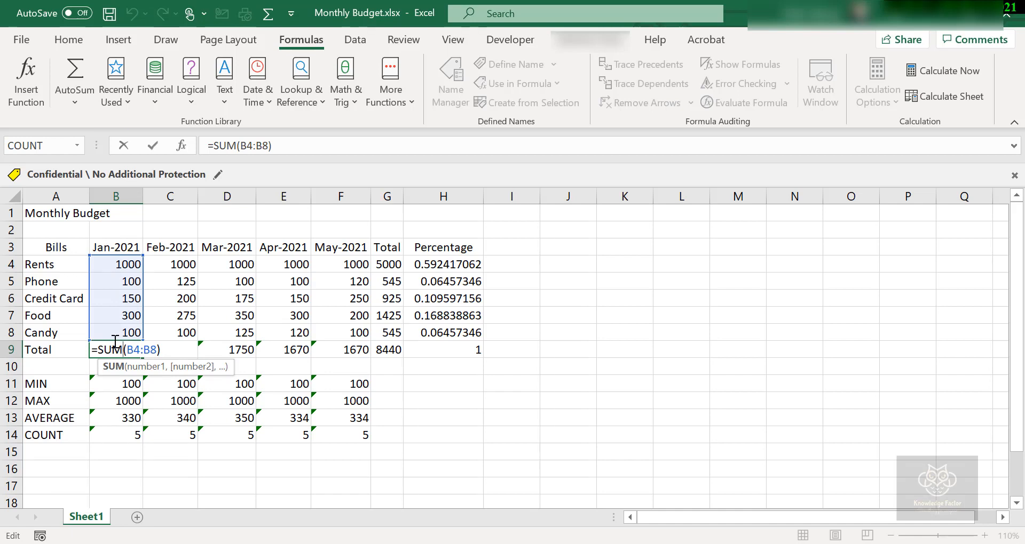
mouse_move(114, 345)
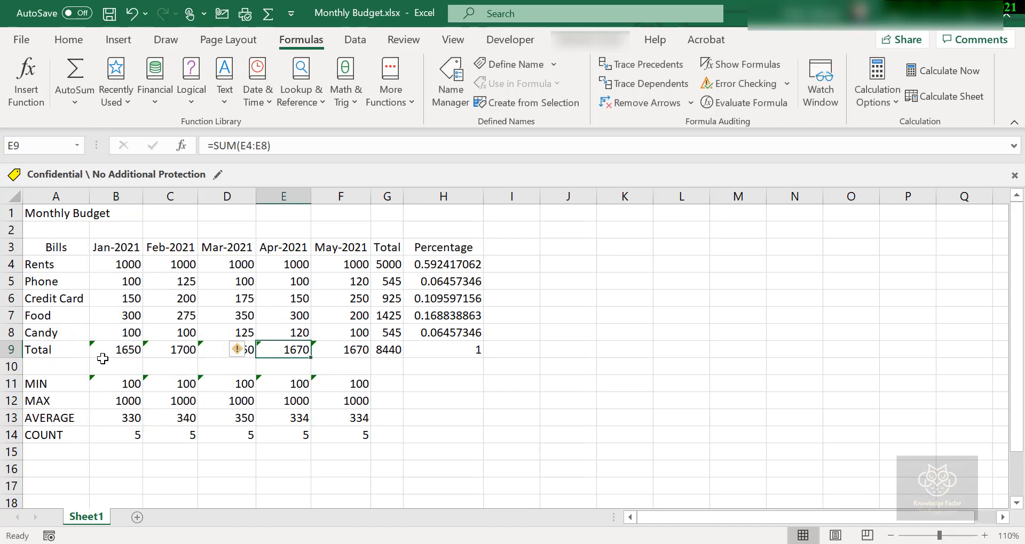
left_click(71, 350)
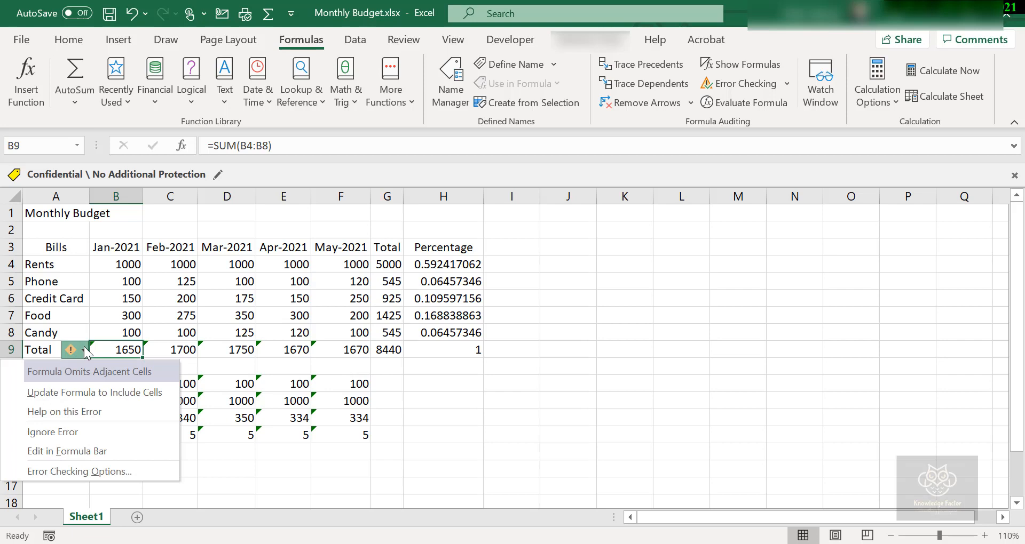
mouse_move(77, 393)
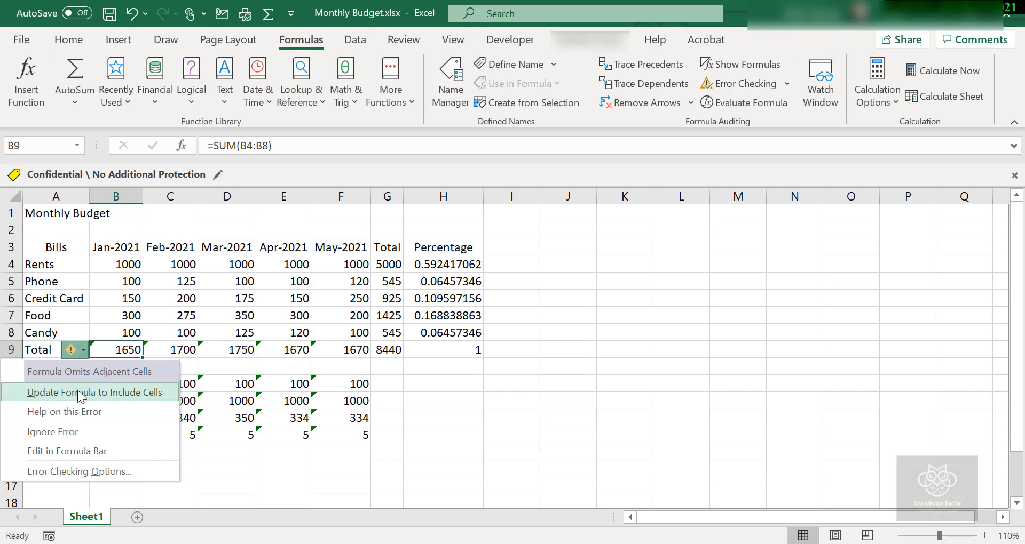
left_click(95, 393)
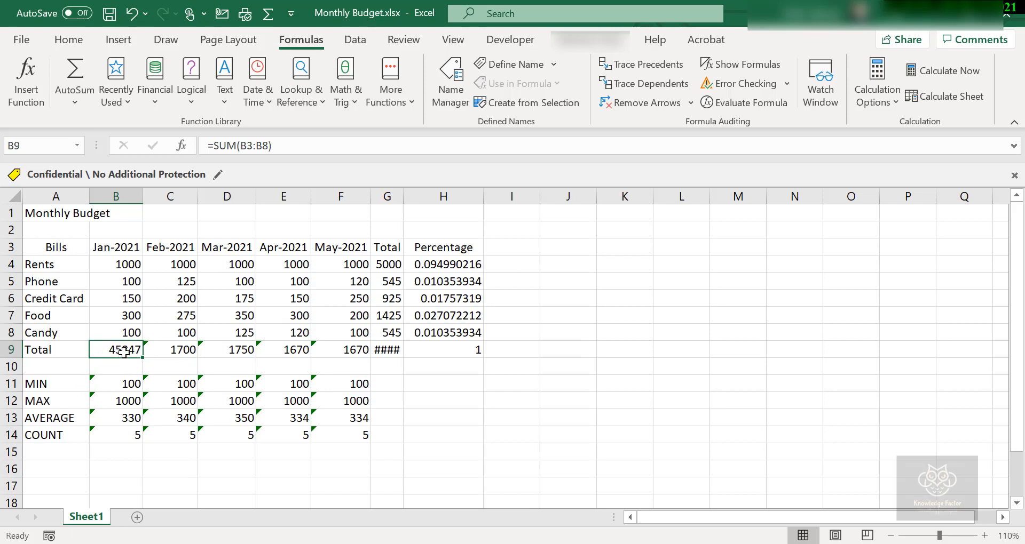
mouse_move(124, 350)
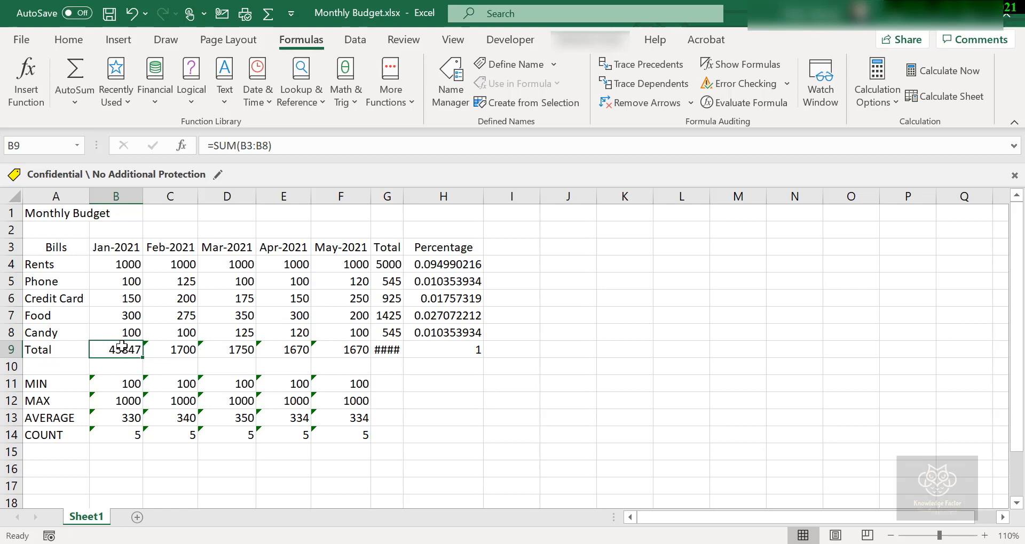
double_click(115, 349)
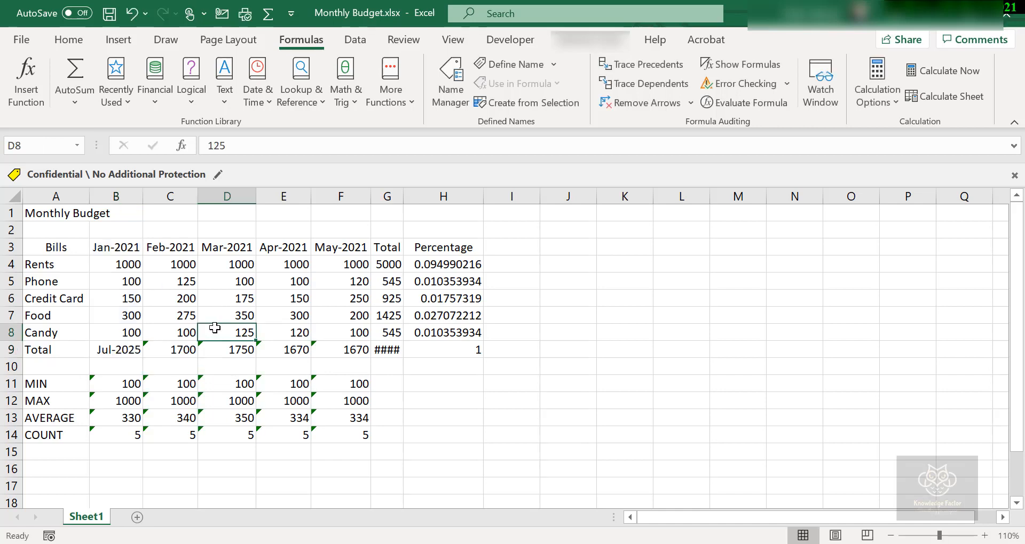
left_click(116, 350)
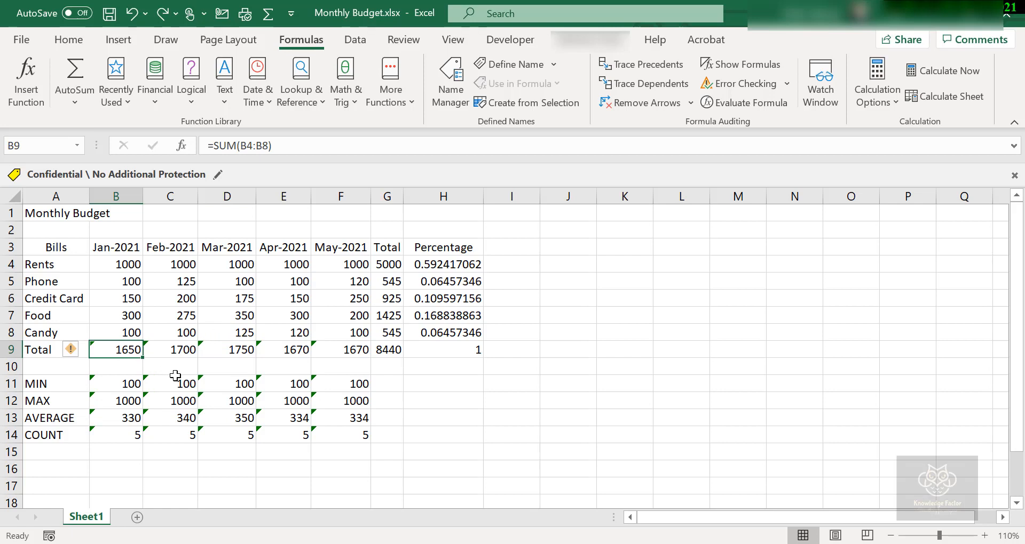
mouse_move(216, 387)
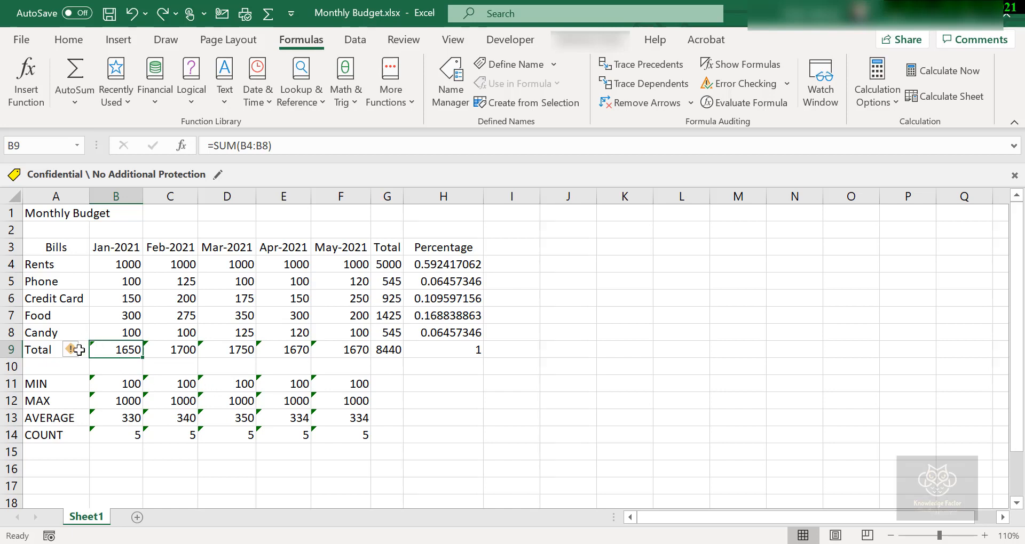
Ignore the omits-adjacent-cells warning on the Total cells B9:F9 for Jan-2021 through May-2021
left_click(74, 350)
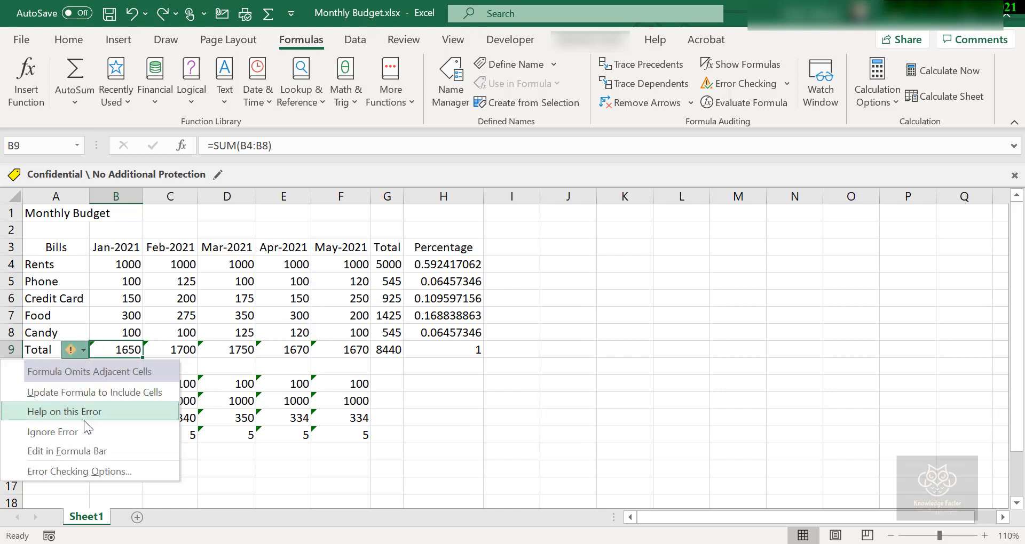
mouse_move(90, 432)
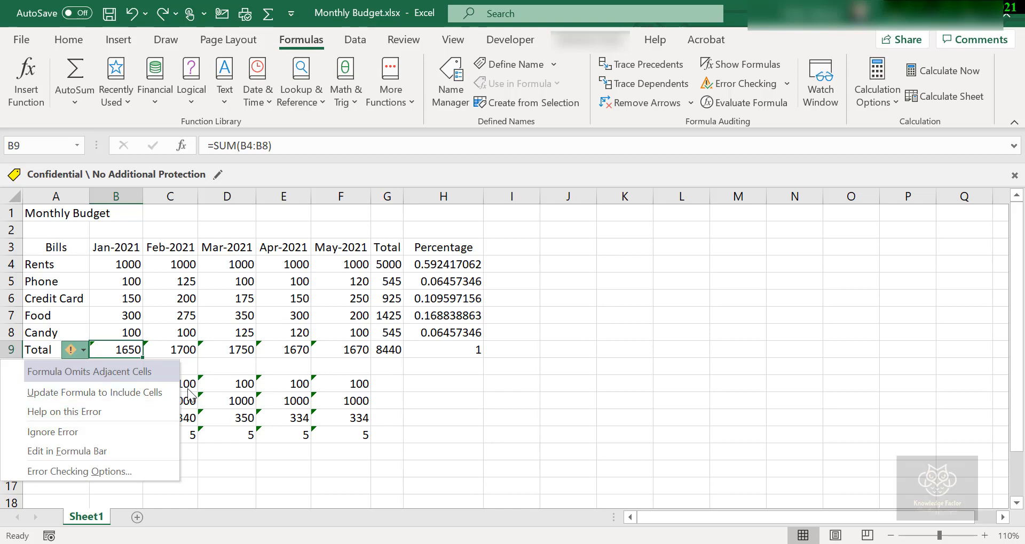
left_click_drag(117, 350, 243, 350)
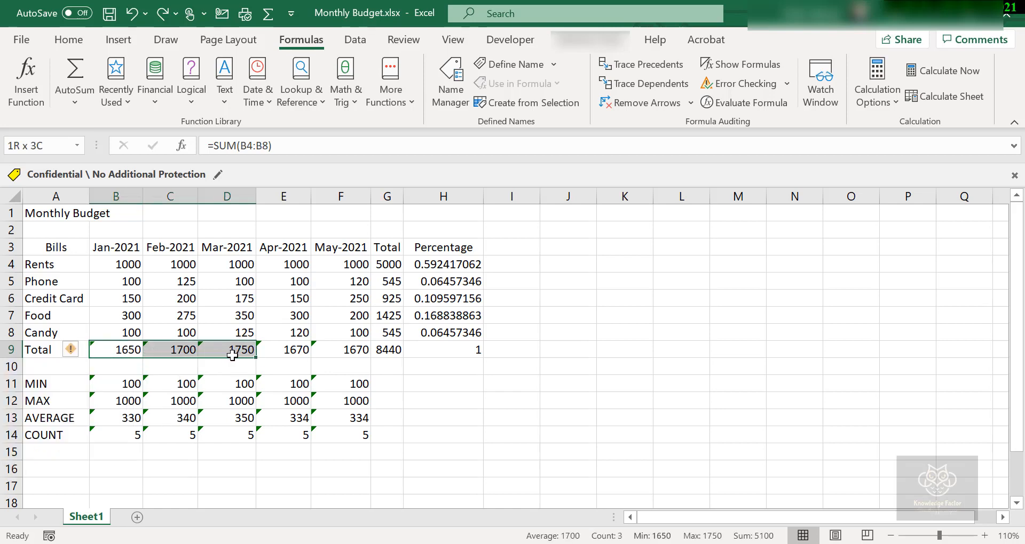
left_click_drag(226, 349, 339, 349)
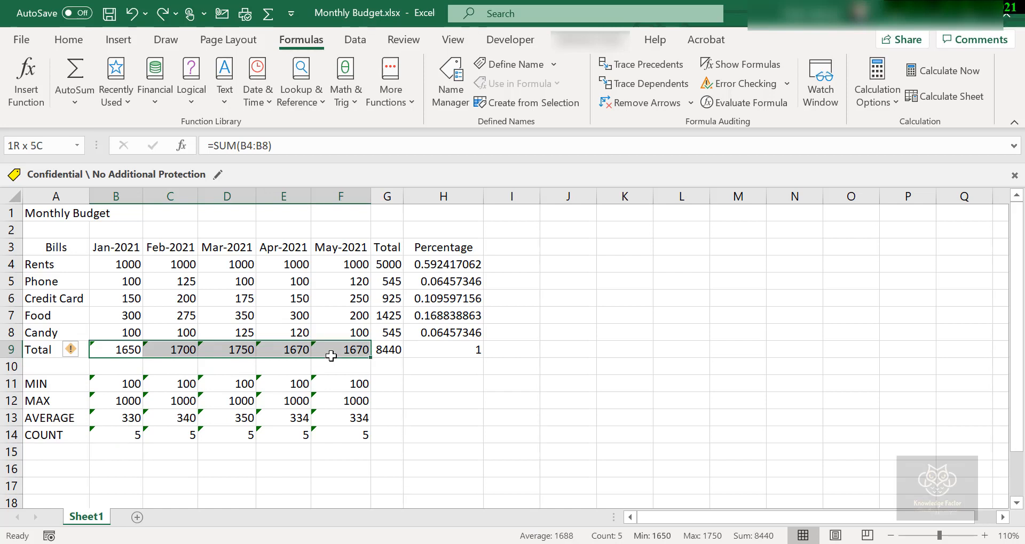
left_click(83, 350)
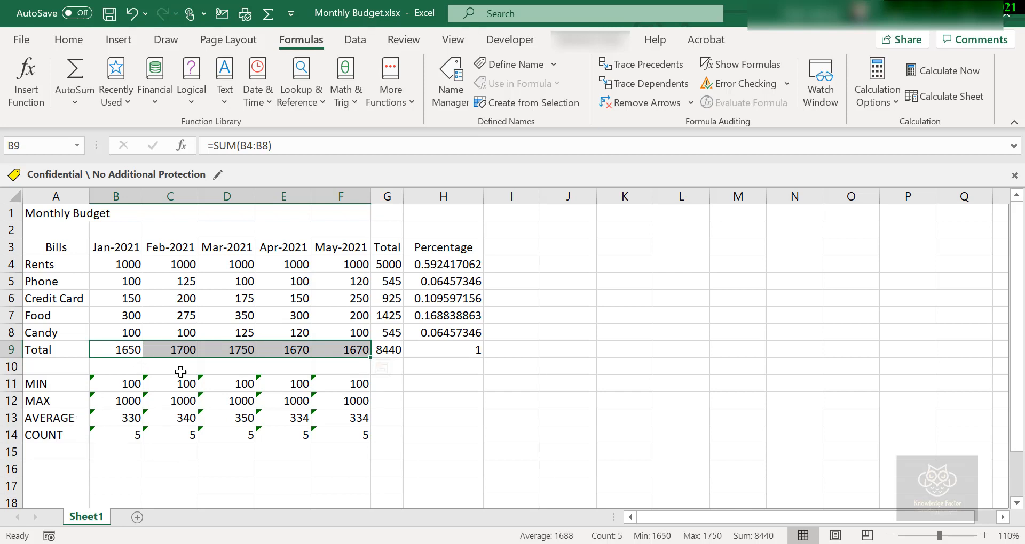
Ignore the formula warnings on the MIN, MAX, AVERAGE and COUNT cells B11:F14 for all five months
left_click(115, 383)
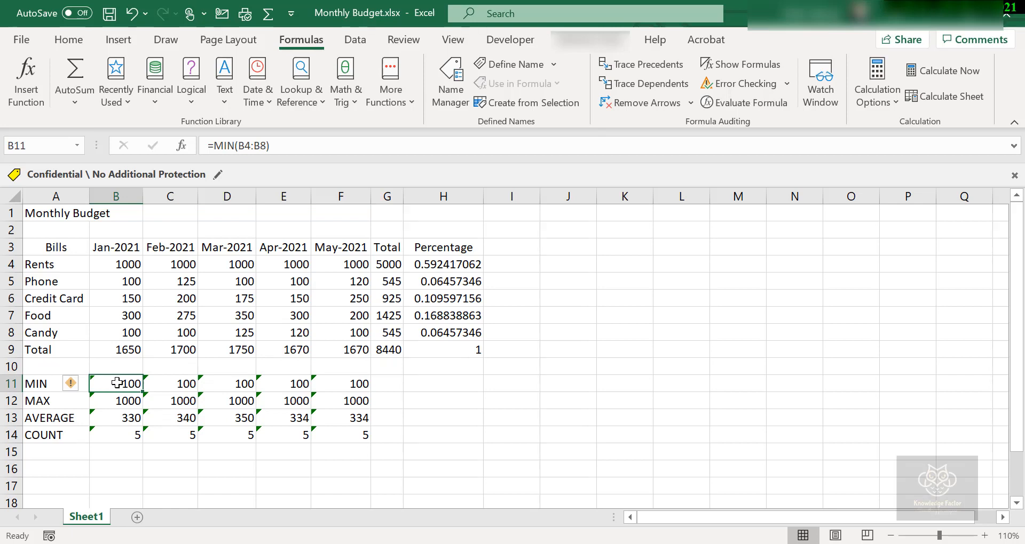
left_click_drag(117, 383, 170, 401)
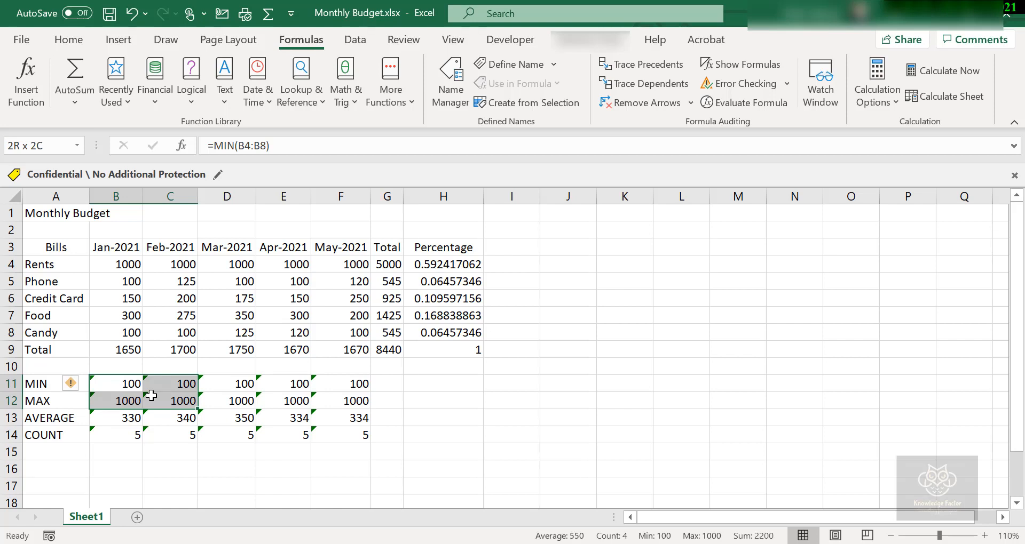
mouse_move(171, 401)
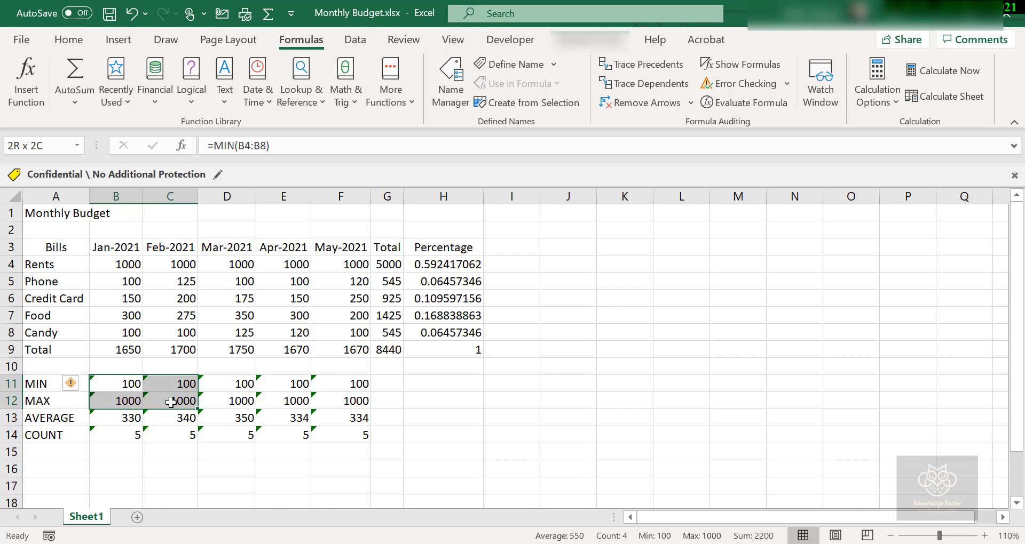
left_click_drag(170, 400, 307, 434)
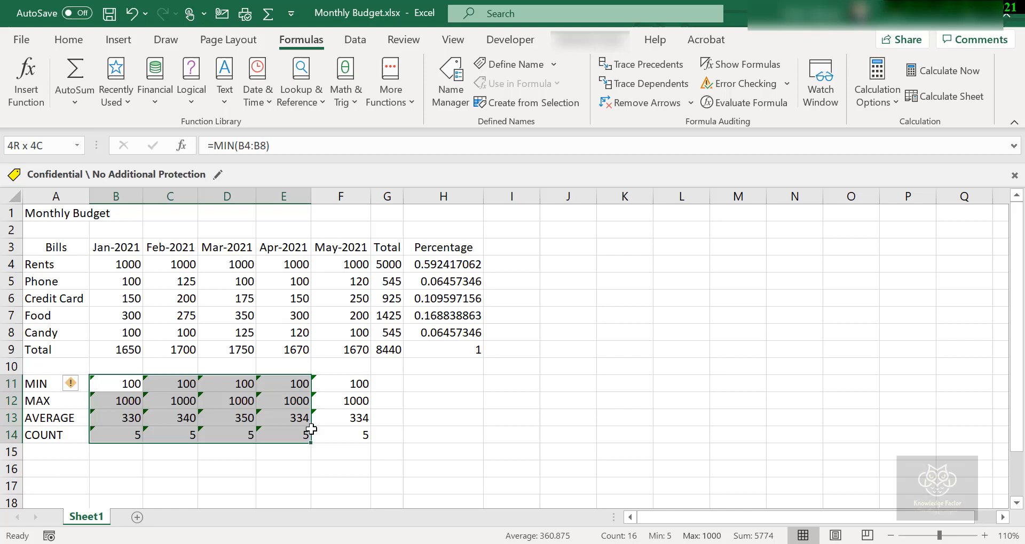
left_click_drag(307, 434, 356, 434)
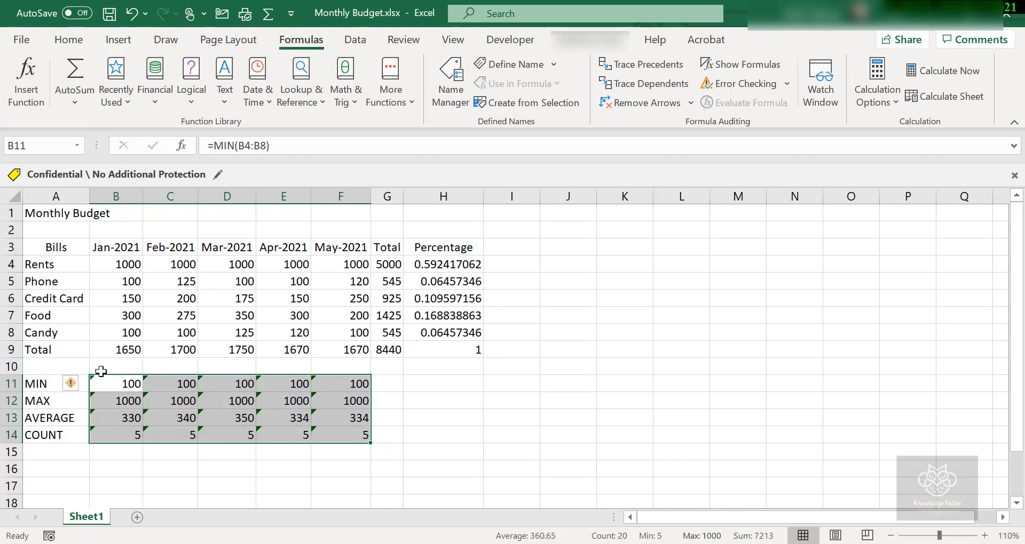
left_click(81, 384)
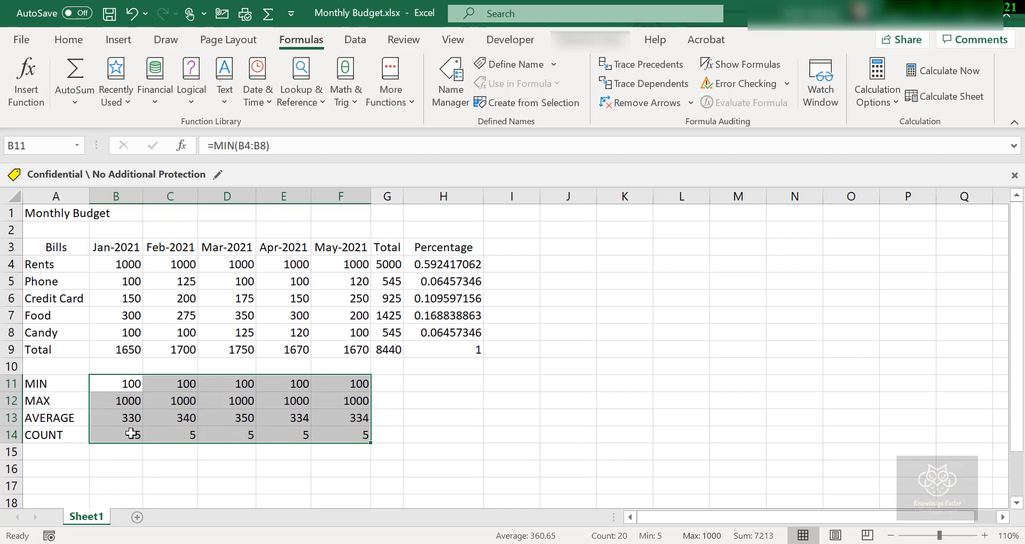
mouse_move(130, 424)
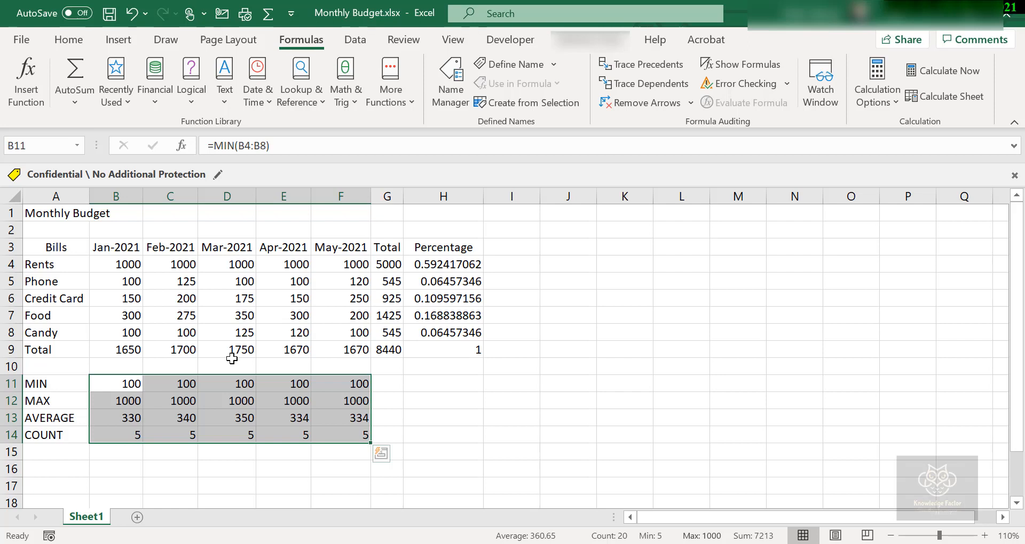
mouse_move(290, 326)
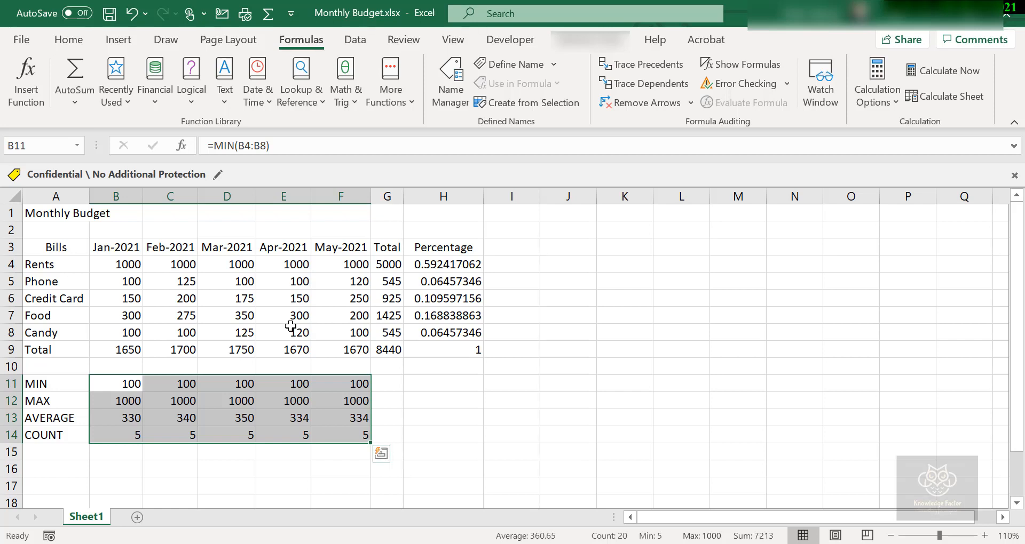
mouse_move(273, 328)
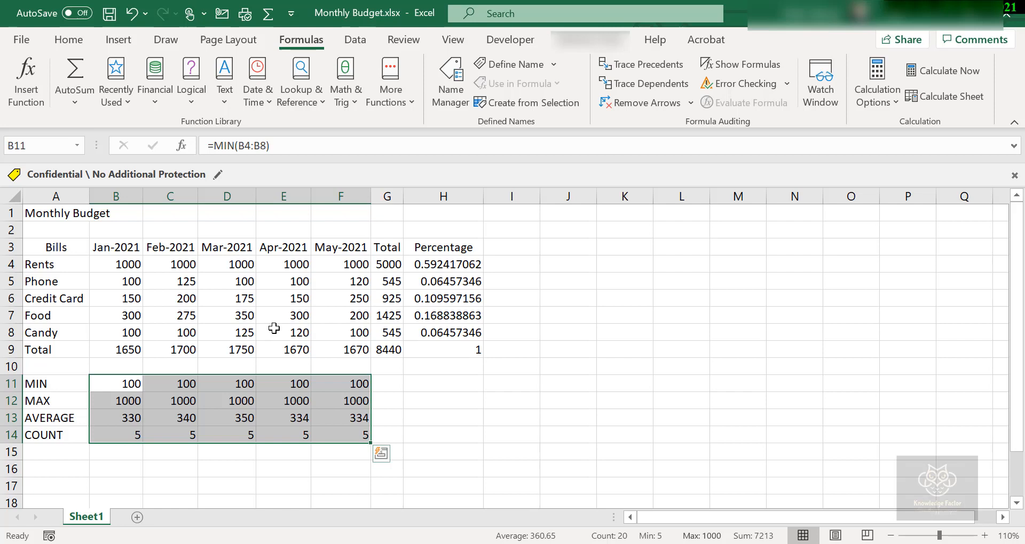
mouse_move(280, 338)
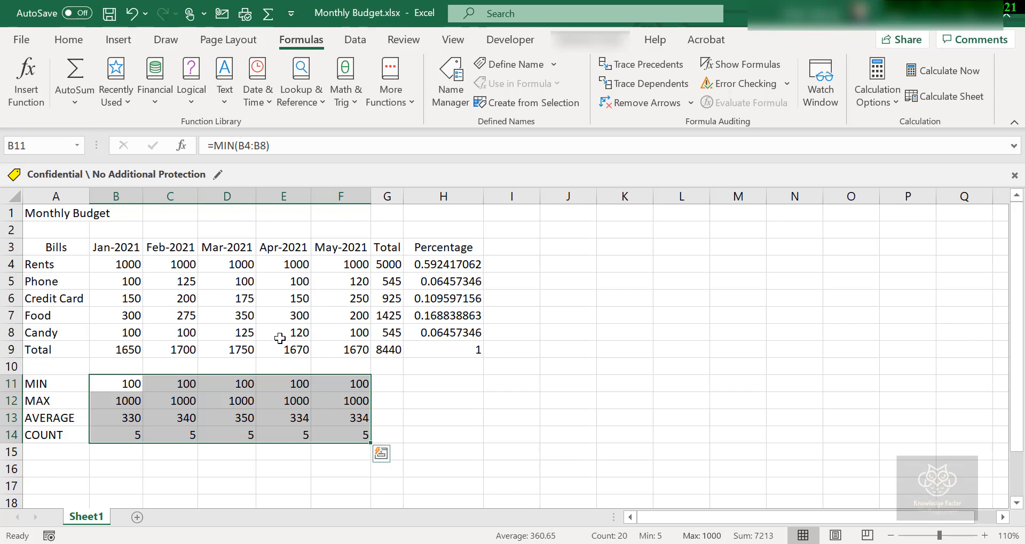
mouse_move(242, 333)
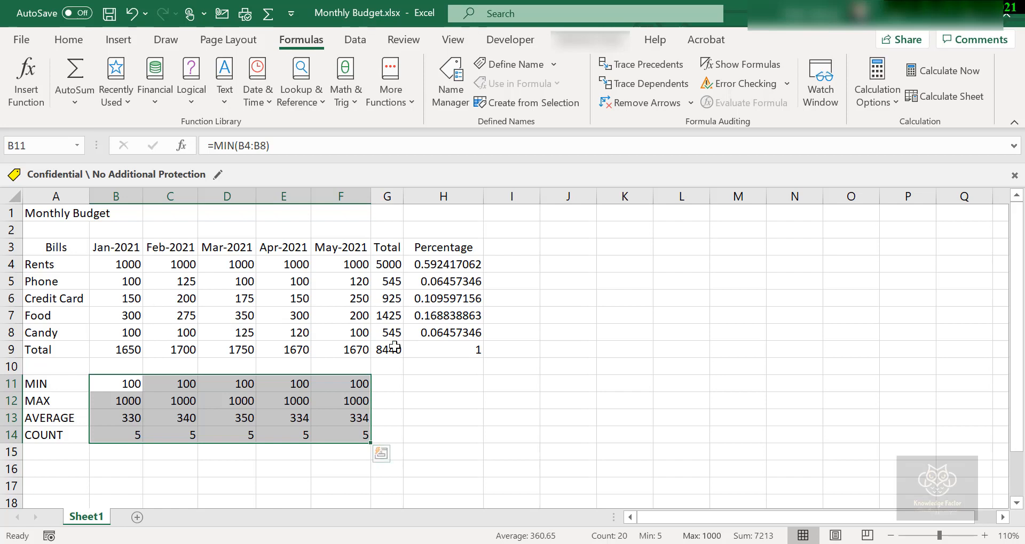
left_click(442, 333)
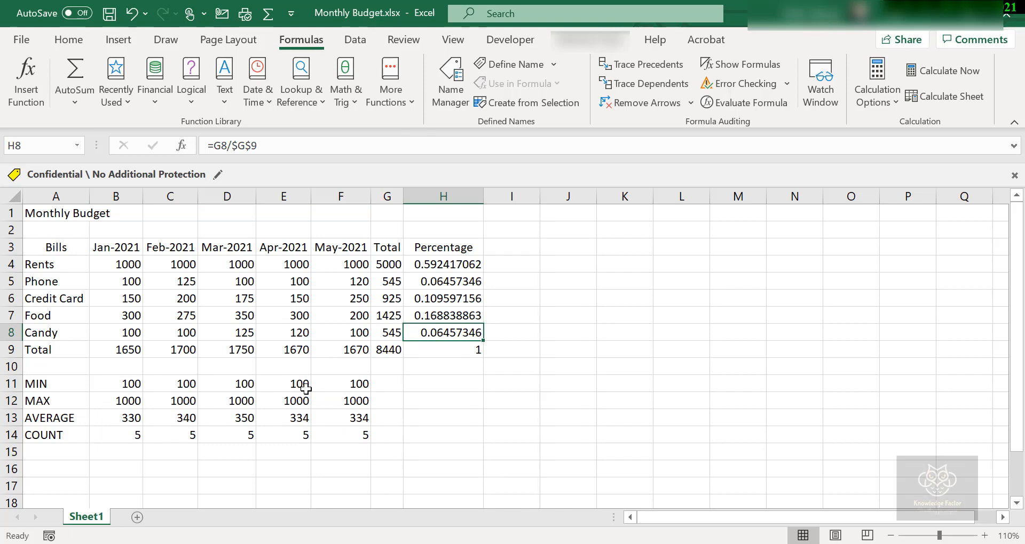
mouse_move(303, 386)
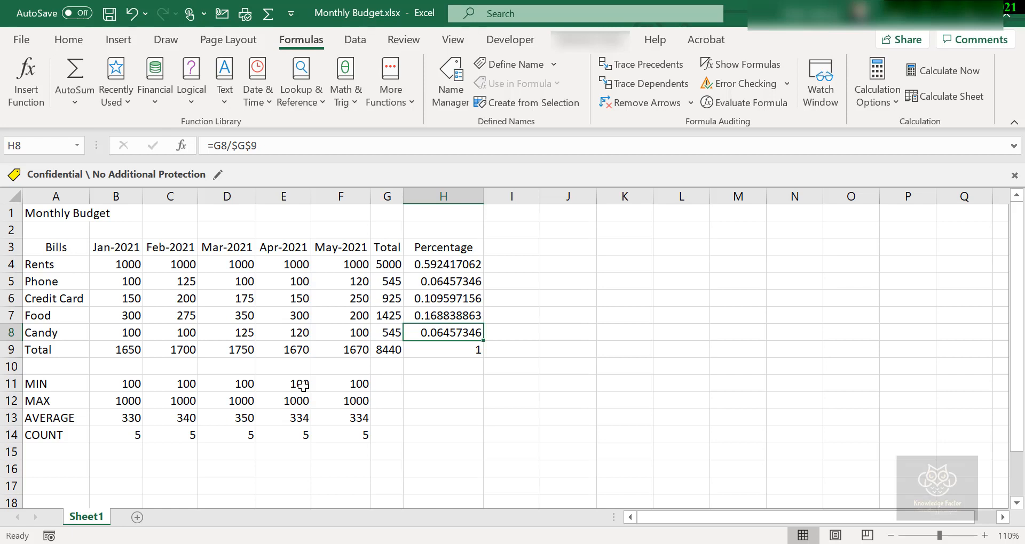
mouse_move(307, 387)
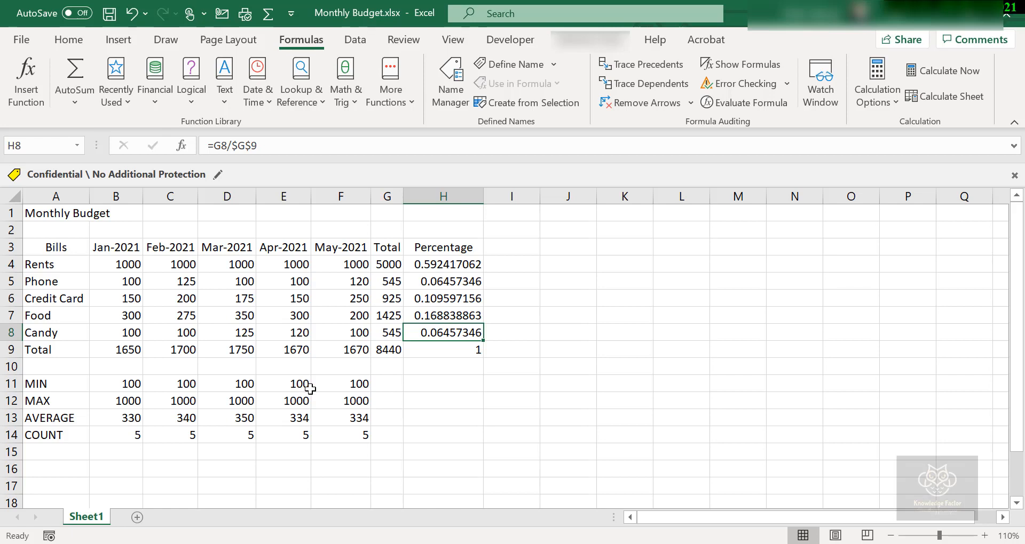
mouse_move(346, 376)
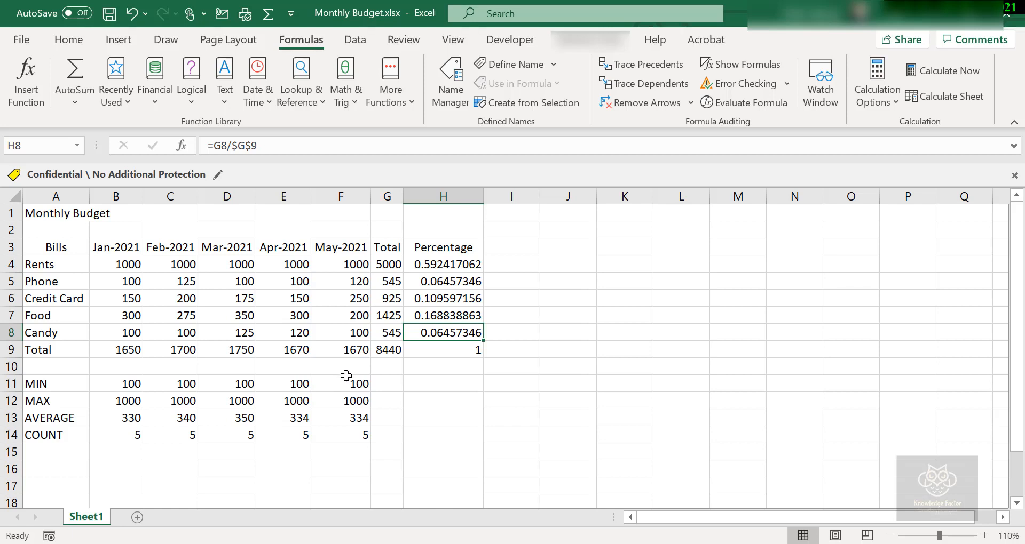
mouse_move(333, 378)
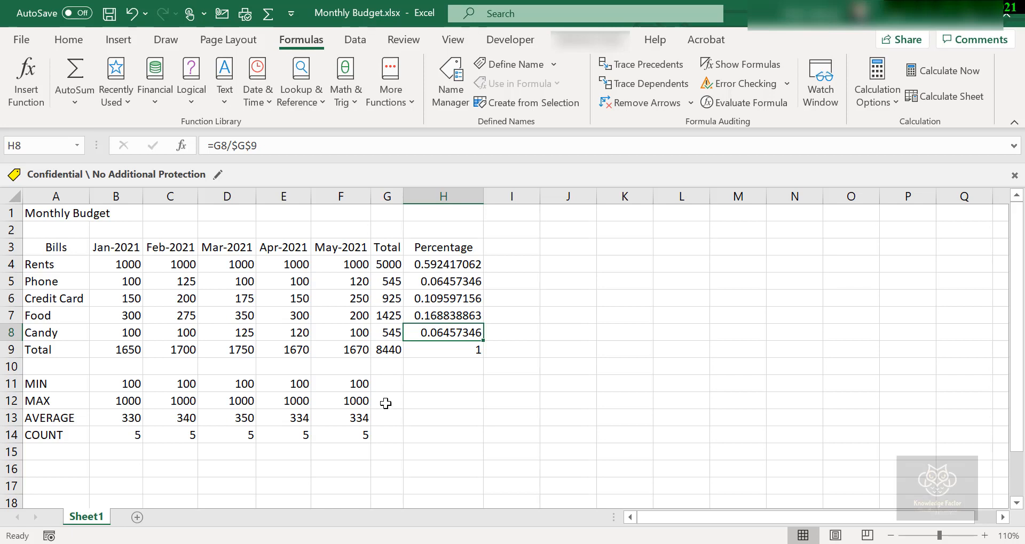
mouse_move(416, 408)
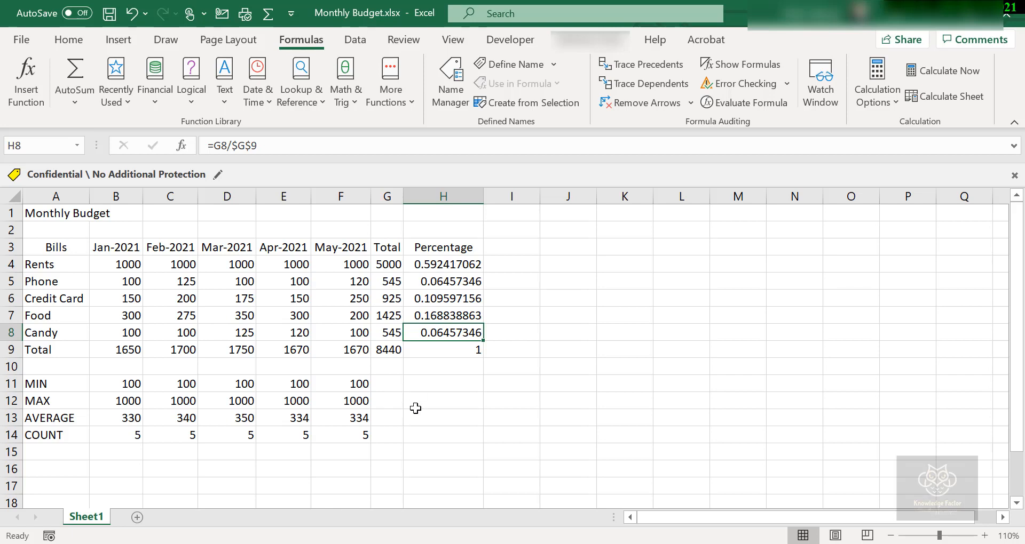
mouse_move(413, 404)
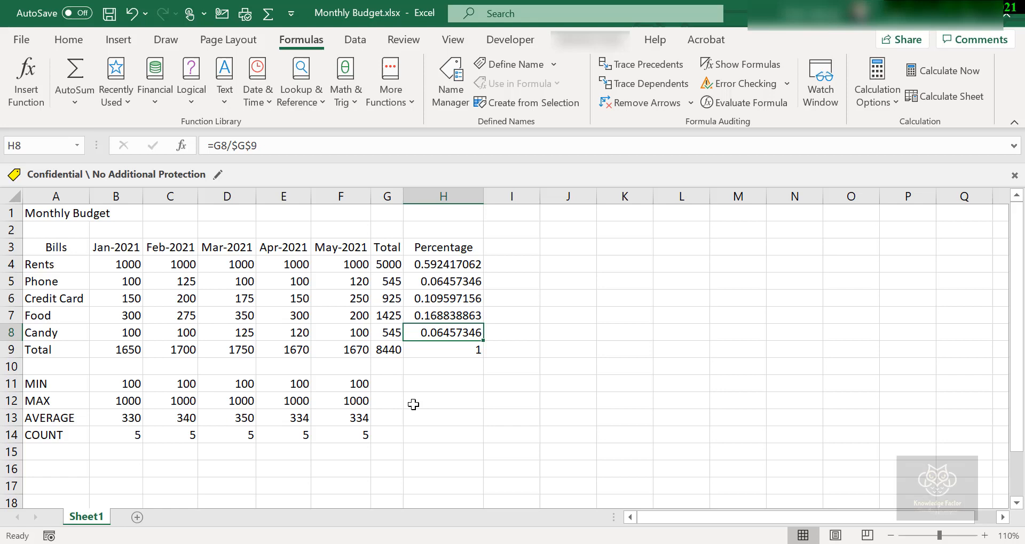